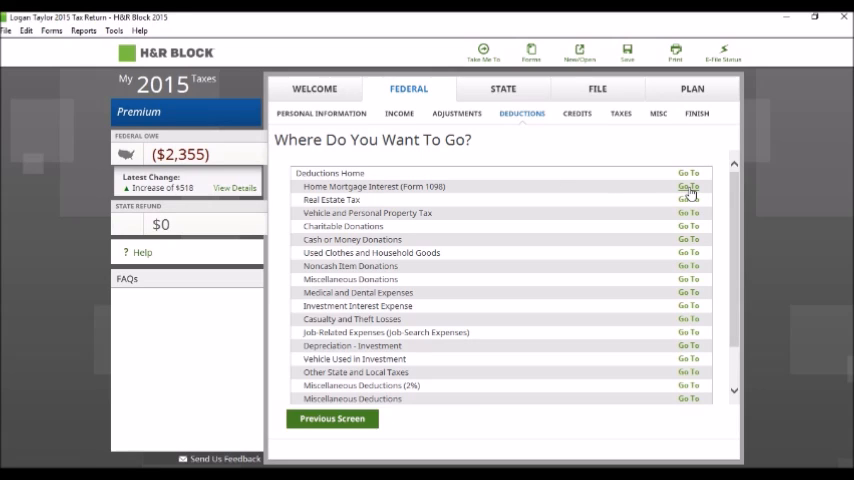
Enter a Form 1098 home mortgage via Quick Entry with $4,600 of interest in Box 1
{"action": "left_click", "coordinate": [688, 188]}
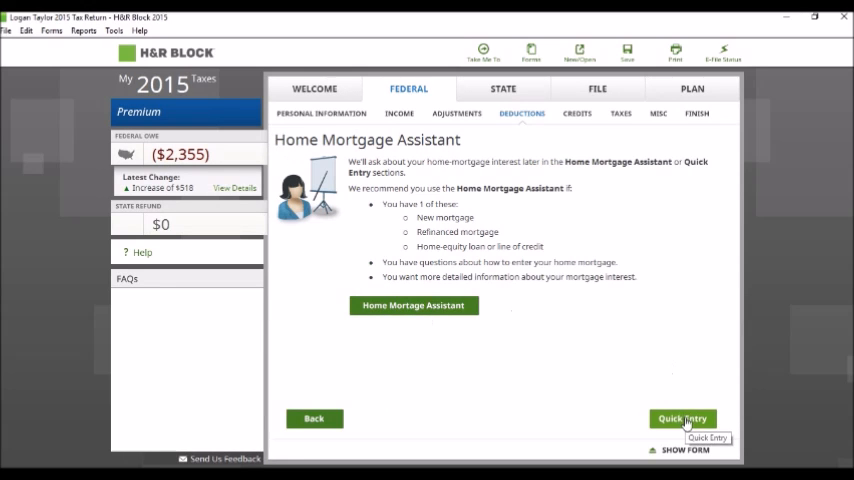
{"action": "left_click", "coordinate": [684, 418]}
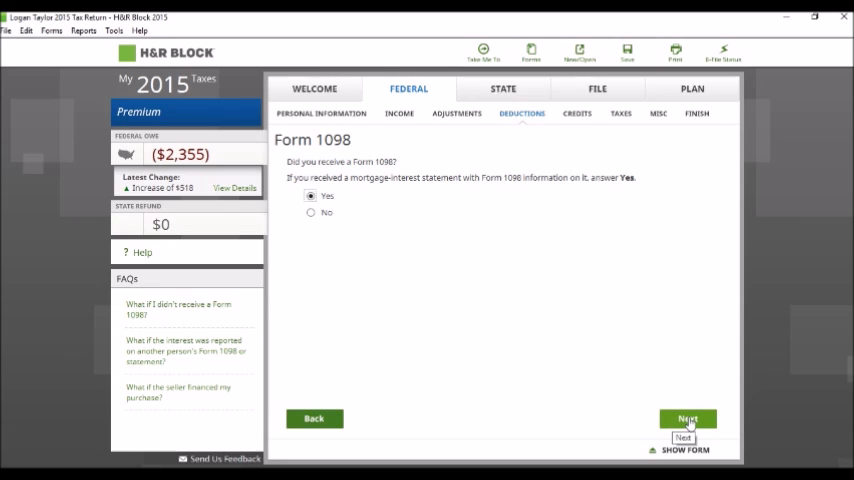
{"action": "left_click", "coordinate": [688, 418]}
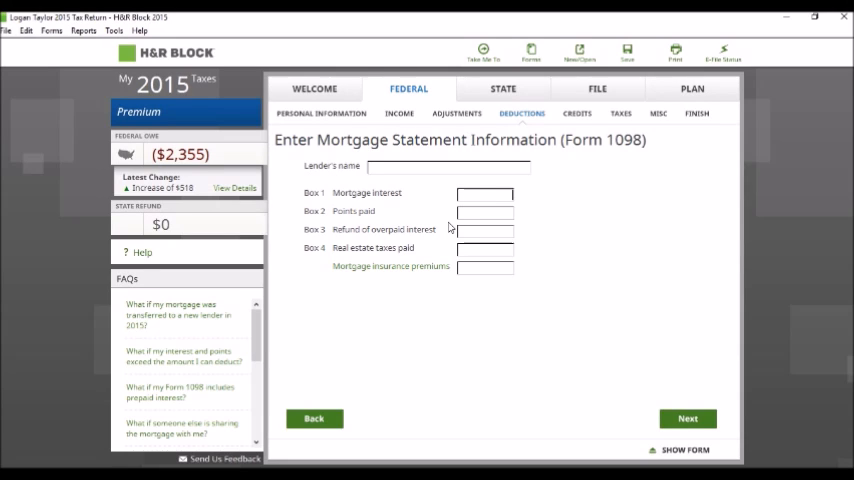
{"action": "type", "text": "4600"}
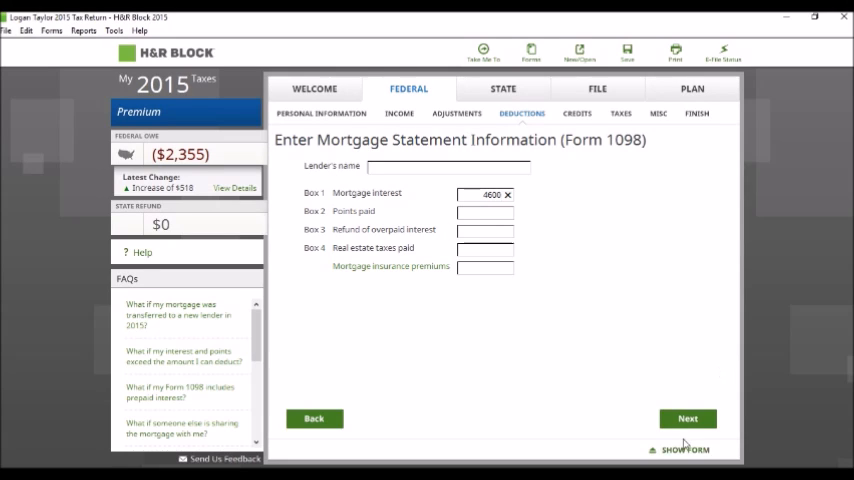
{"action": "left_click", "coordinate": [688, 418]}
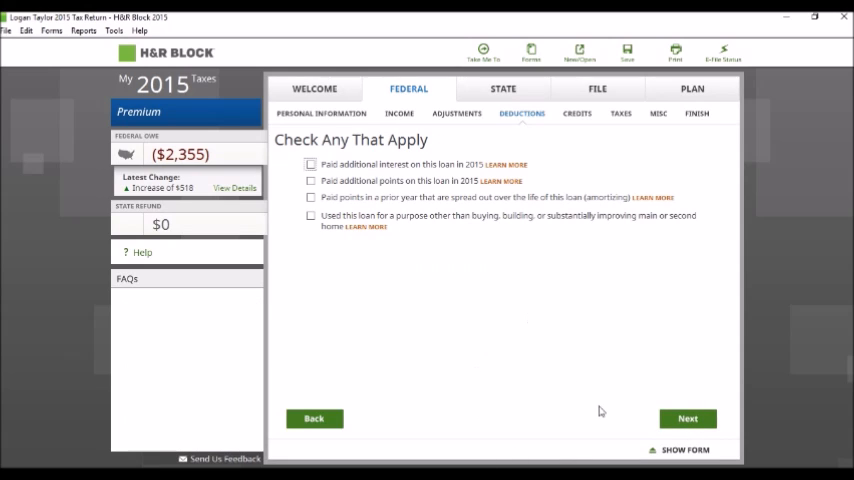
Continue past loan situations and accept the $4,600 mortgage interest deduction summary
{"action": "left_click", "coordinate": [688, 418]}
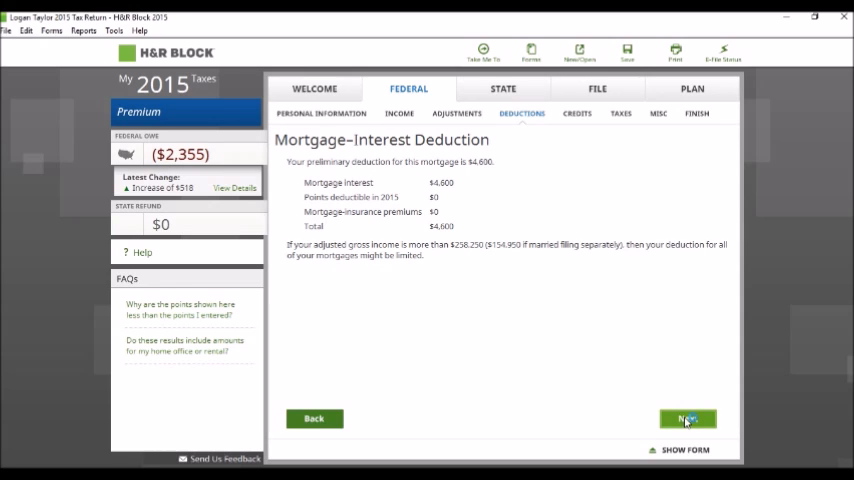
{"action": "left_click", "coordinate": [688, 418]}
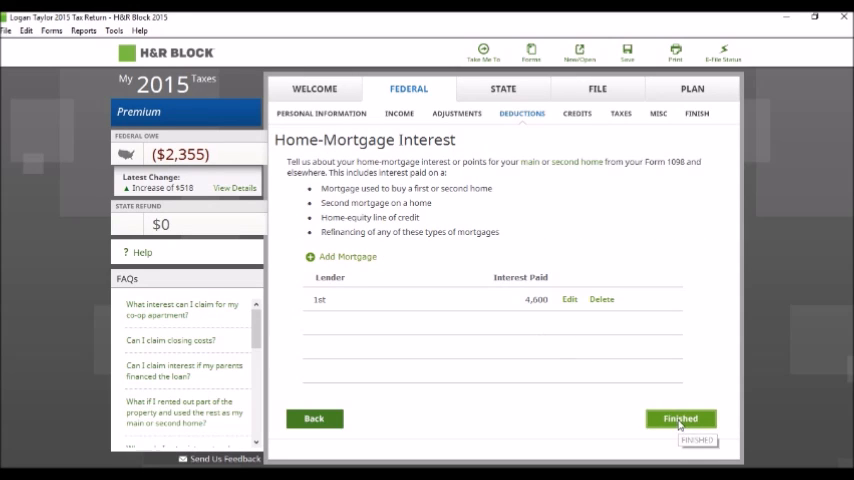
Finish the mortgage entry and record $4,500 of real estate taxes paid
{"action": "left_click", "coordinate": [680, 418]}
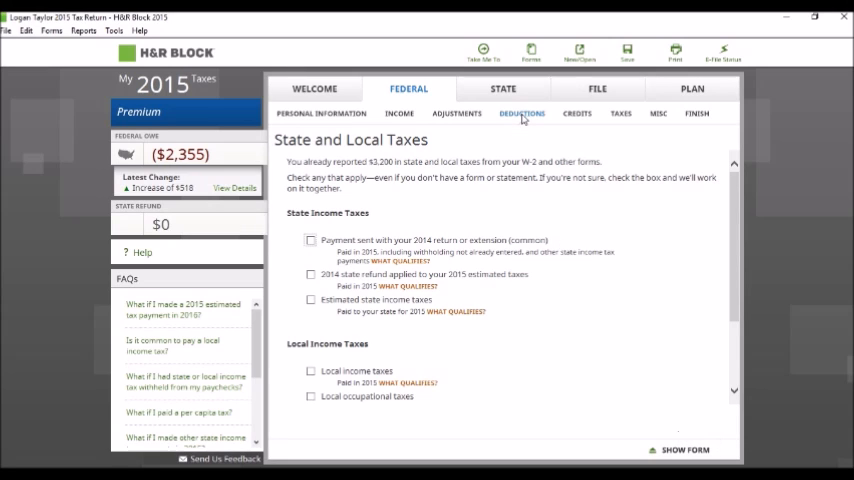
{"action": "left_click", "coordinate": [520, 112]}
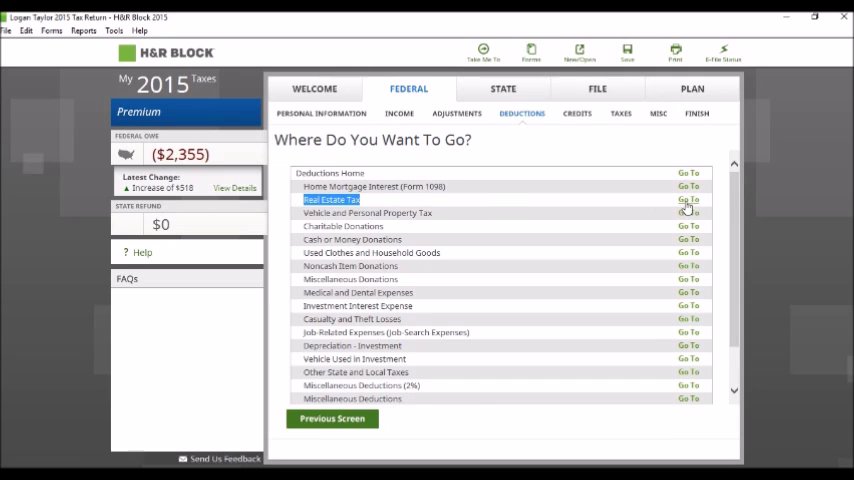
{"action": "left_click", "coordinate": [688, 200]}
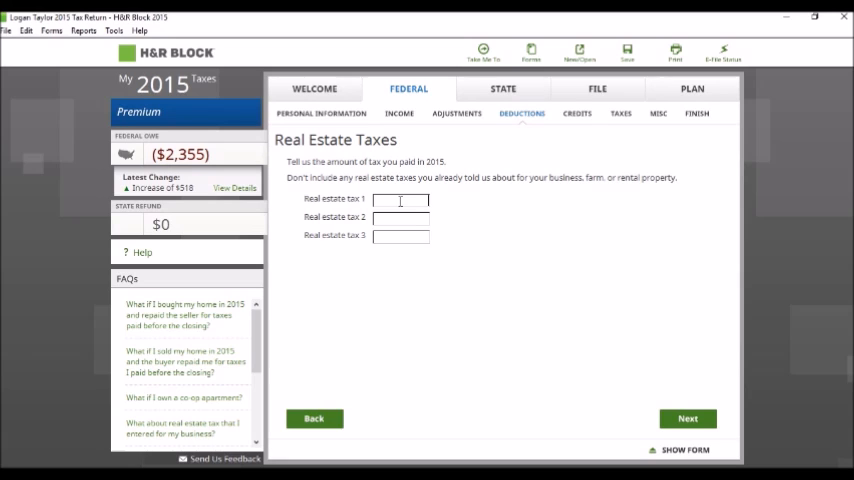
{"action": "type", "text": "4500"}
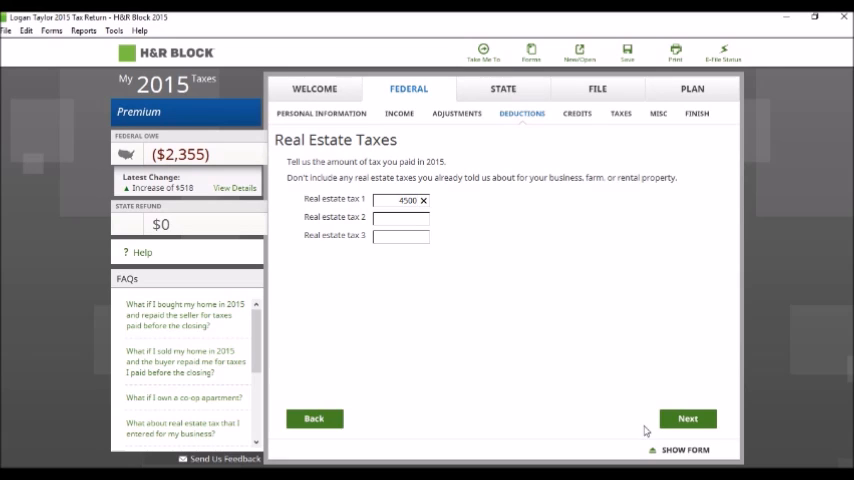
{"action": "left_click", "coordinate": [688, 418]}
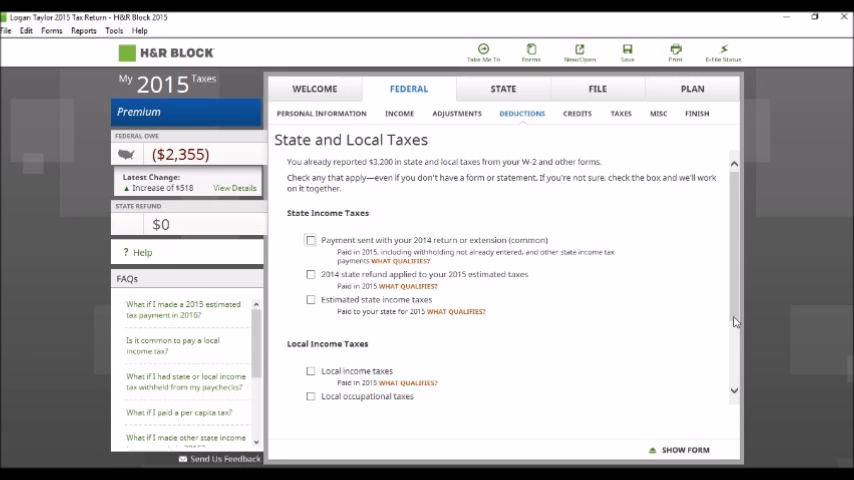
Skip state/local taxes, 2%-floor and other deductions to return to the deductions topic list
{"action": "scroll", "scroll_direction": "down", "scroll_amount": 3}
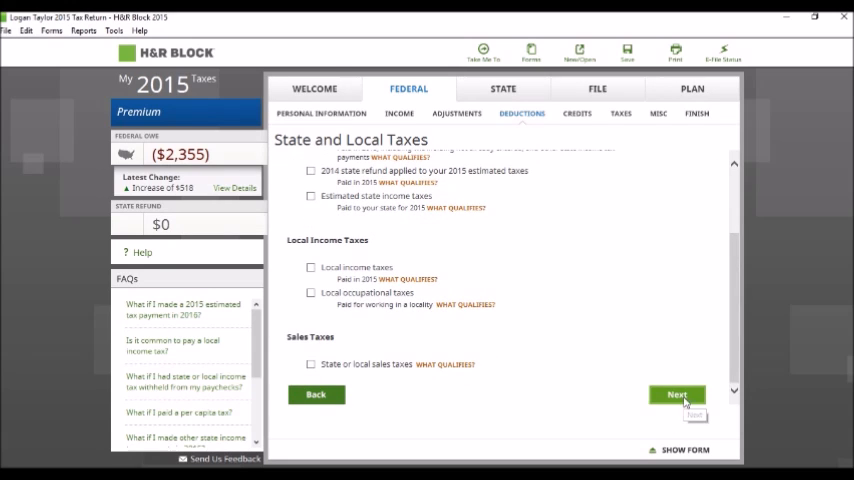
{"action": "left_click", "coordinate": [676, 394]}
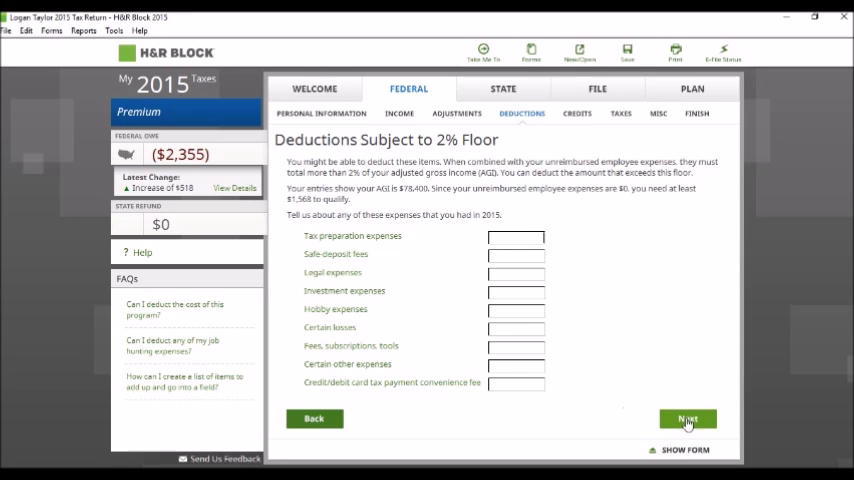
{"action": "left_click", "coordinate": [688, 418]}
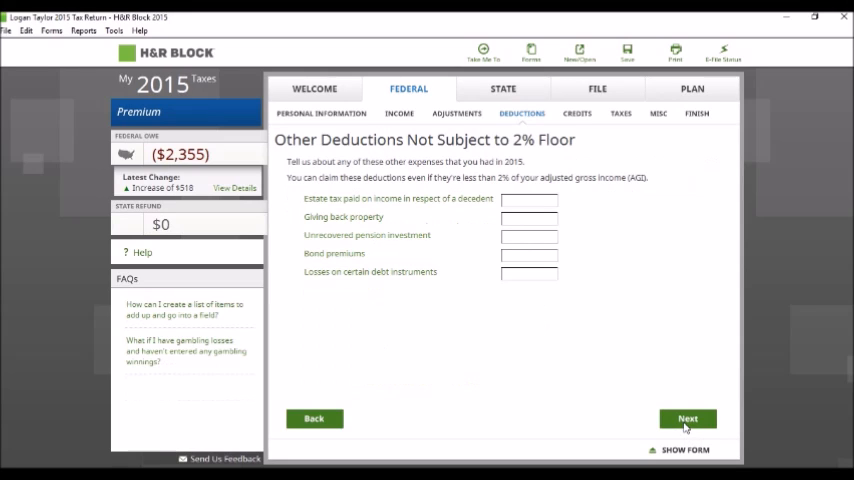
{"action": "left_click", "coordinate": [688, 418]}
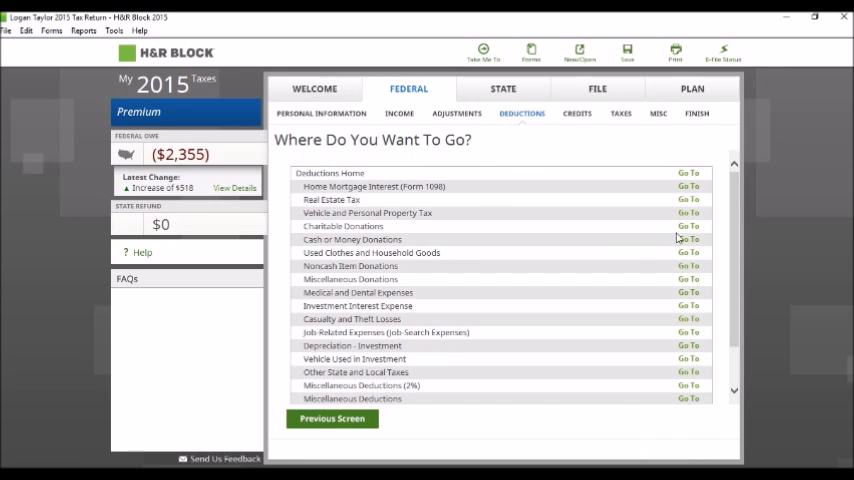
Start Charitable Donations, confirm 2015 donations and mark that money was donated
{"action": "left_click", "coordinate": [688, 224]}
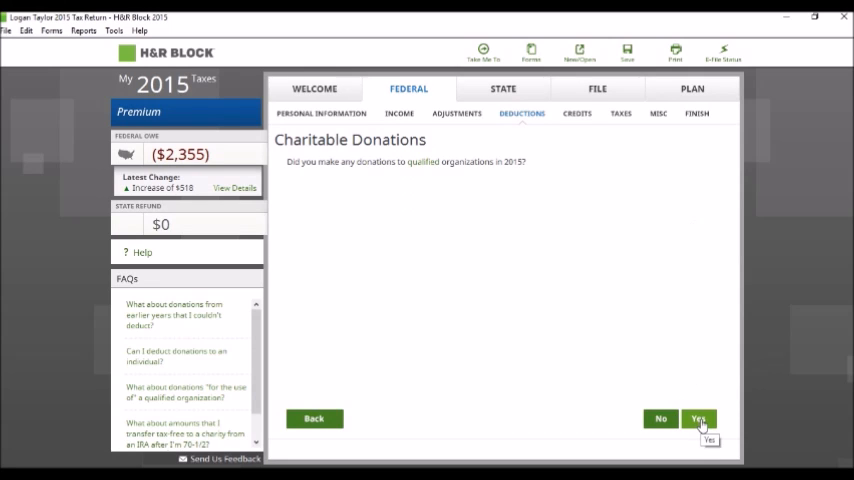
{"action": "left_click", "coordinate": [698, 418]}
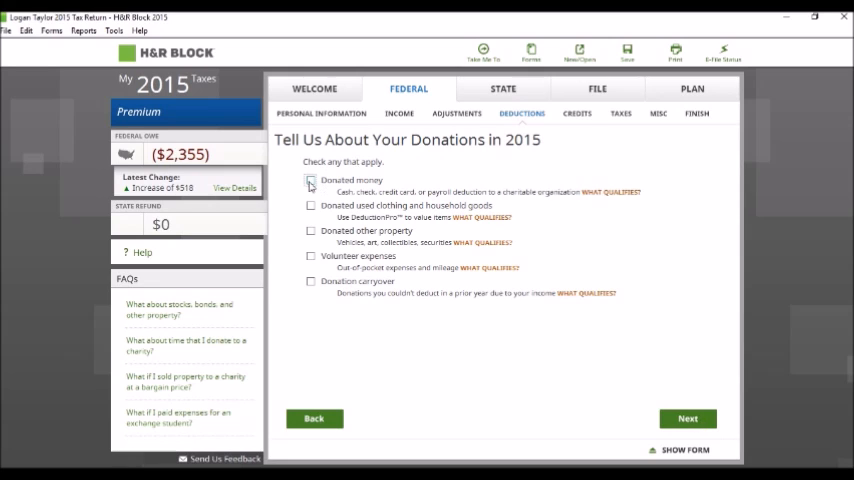
{"action": "left_click", "coordinate": [312, 180]}
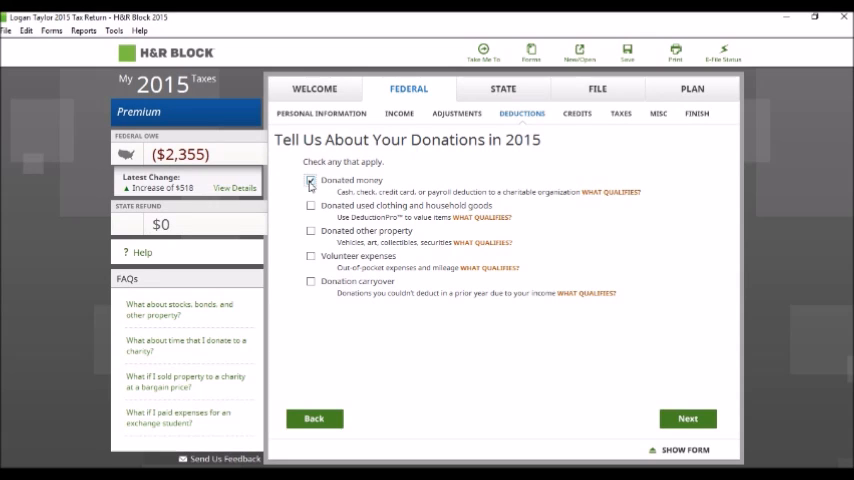
{"action": "left_click", "coordinate": [312, 180]}
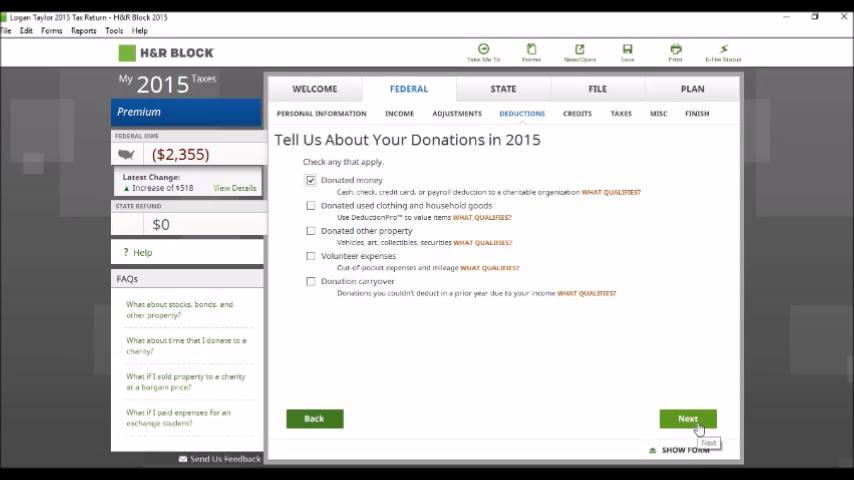
{"action": "left_click", "coordinate": [688, 418]}
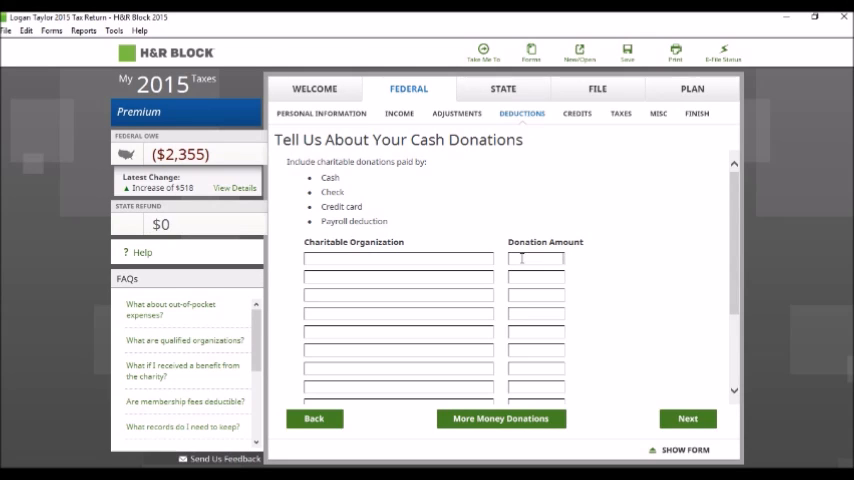
Record a $4,800 cash donation to Church and continue past the gift advice page
{"action": "type", "text": "4800"}
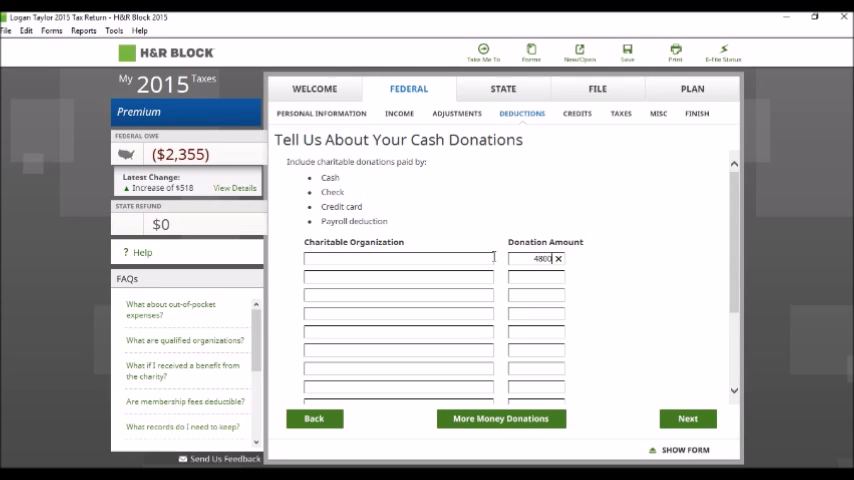
{"action": "type", "text": "Church"}
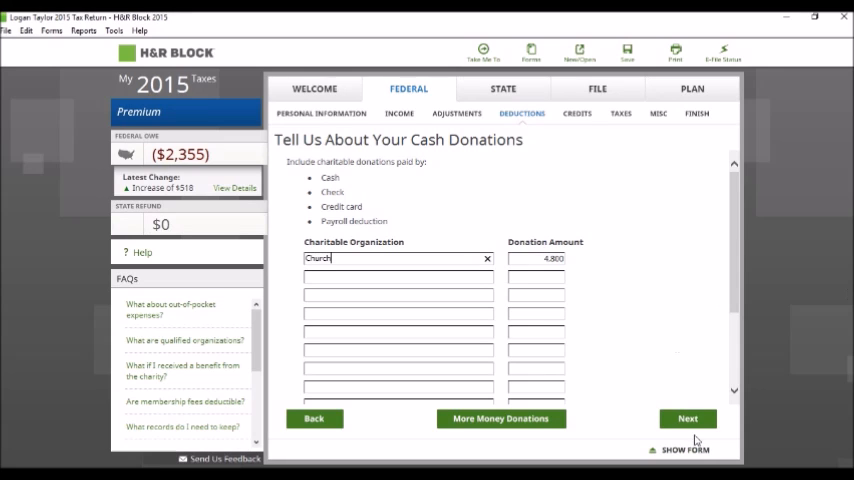
{"action": "left_click", "coordinate": [688, 418]}
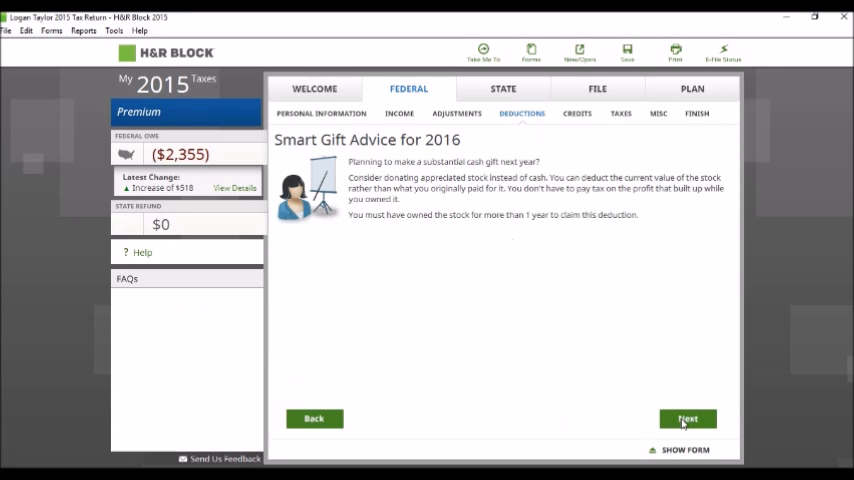
{"action": "left_click", "coordinate": [688, 418]}
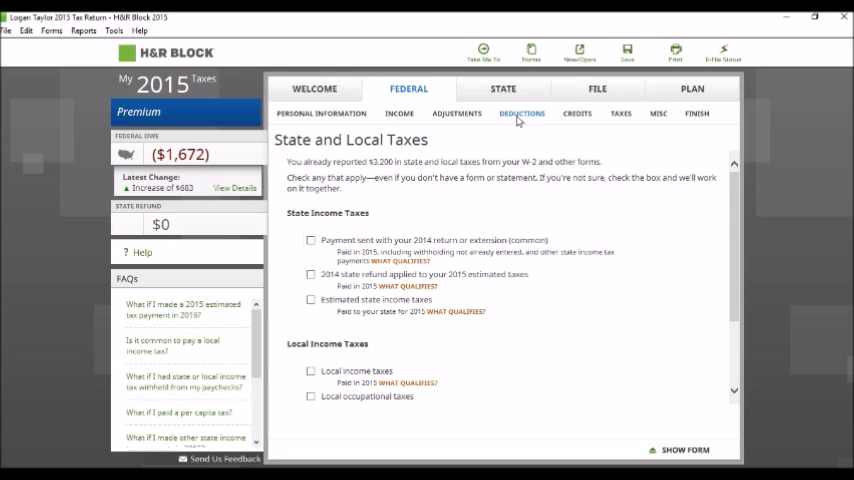
Return to the deductions list and go to Medical and Dental Expenses
{"action": "left_click", "coordinate": [520, 112]}
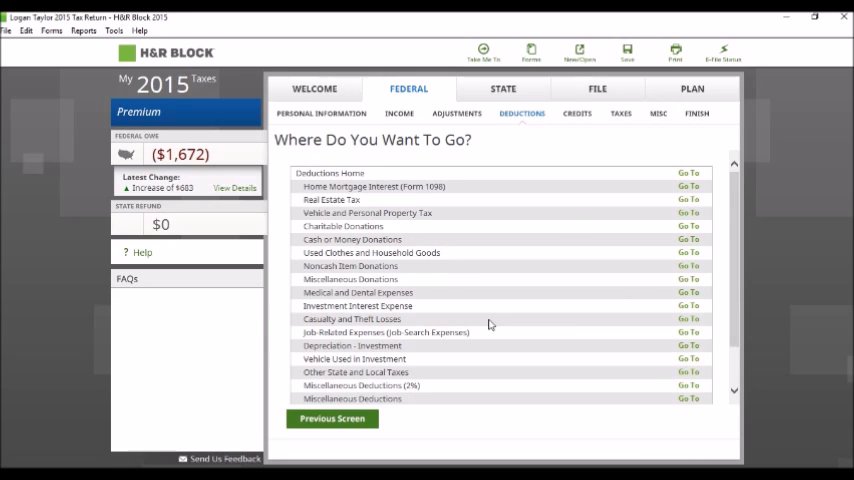
{"action": "mouse_move", "coordinate": [668, 304]}
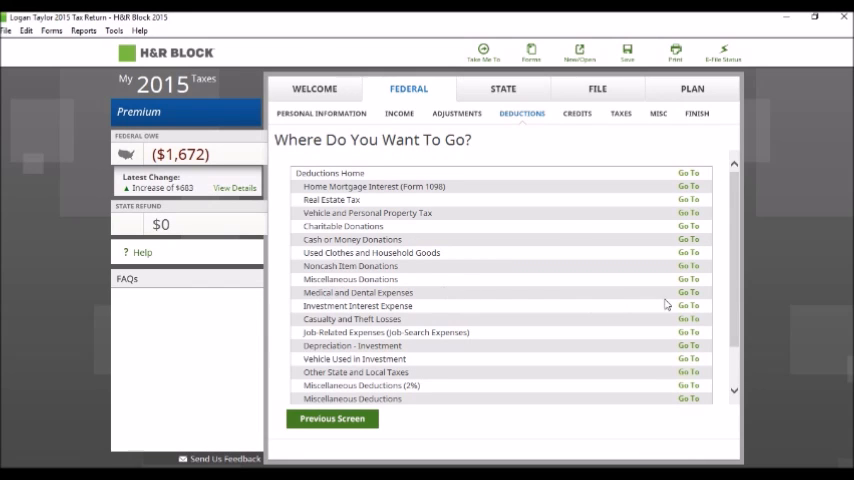
{"action": "left_click", "coordinate": [688, 292]}
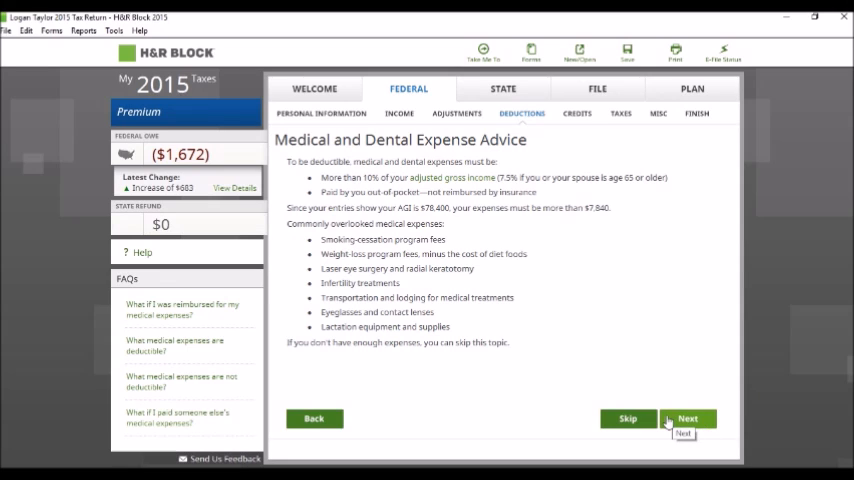
{"action": "mouse_move", "coordinate": [624, 386]}
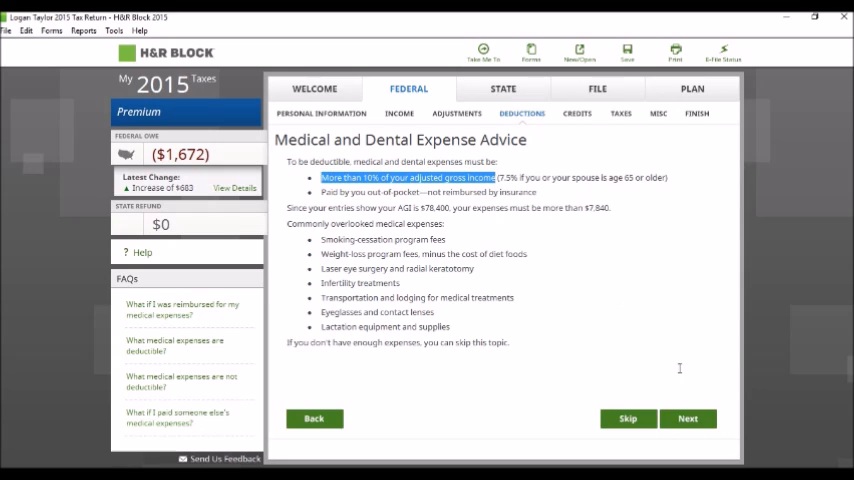
{"action": "mouse_move", "coordinate": [652, 354]}
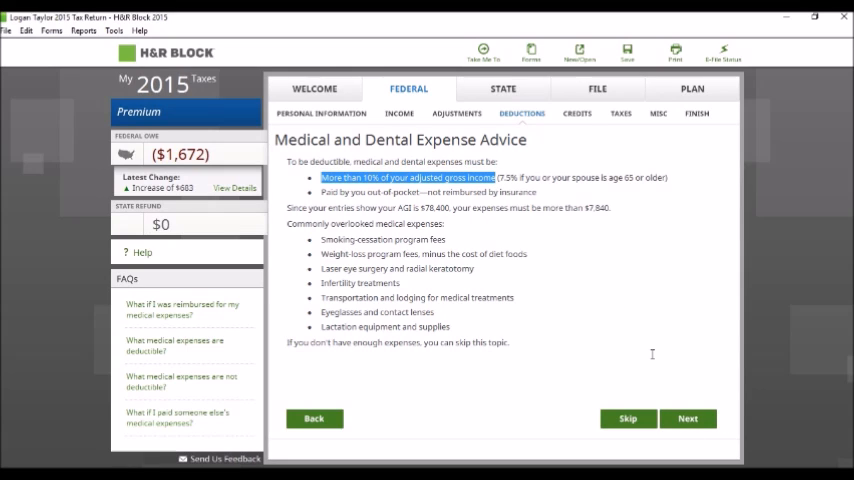
{"action": "mouse_move", "coordinate": [688, 292]}
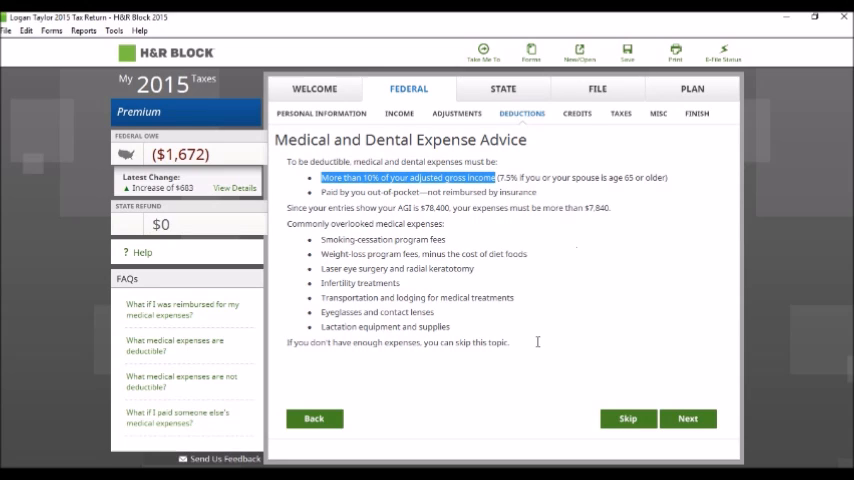
{"action": "mouse_move", "coordinate": [564, 304]}
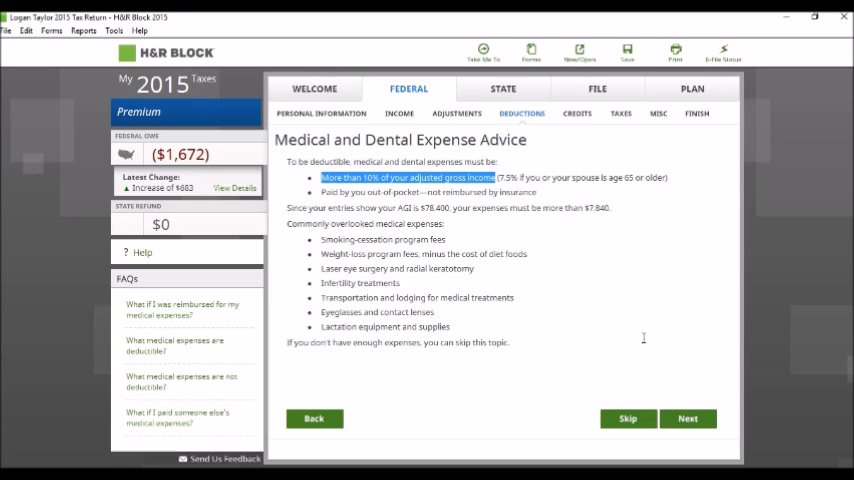
{"action": "mouse_move", "coordinate": [688, 418]}
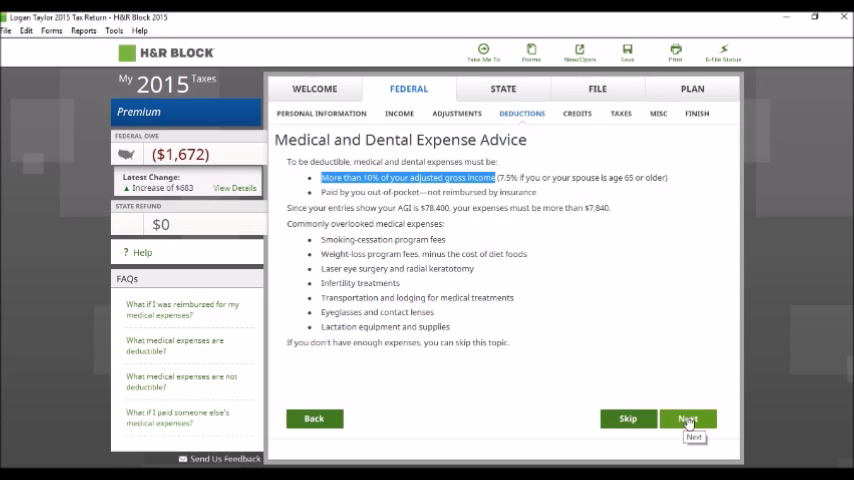
Enter 11,500 for doctors, dentists and other care providers and continue to state and local taxes
{"action": "left_click", "coordinate": [688, 418]}
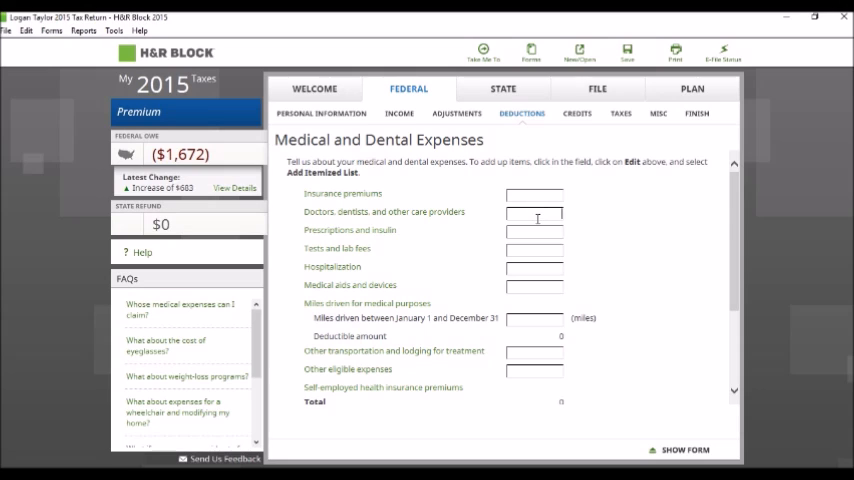
{"action": "mouse_move", "coordinate": [576, 184]}
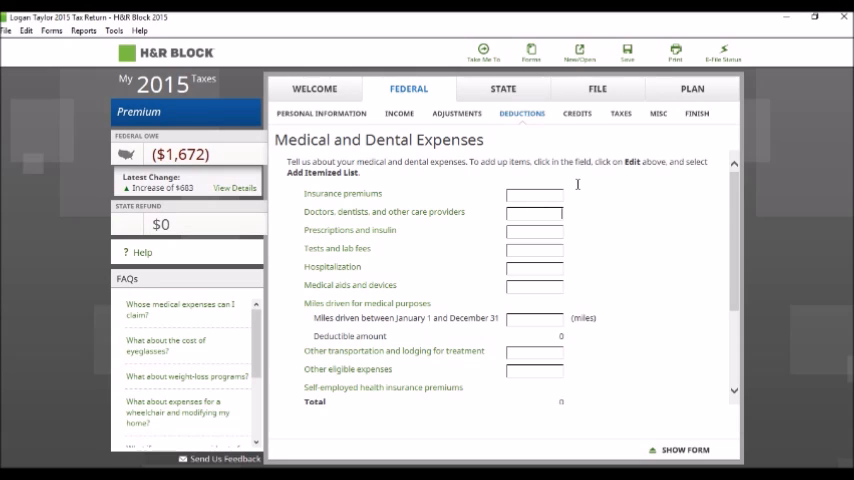
{"action": "type", "text": "11500"}
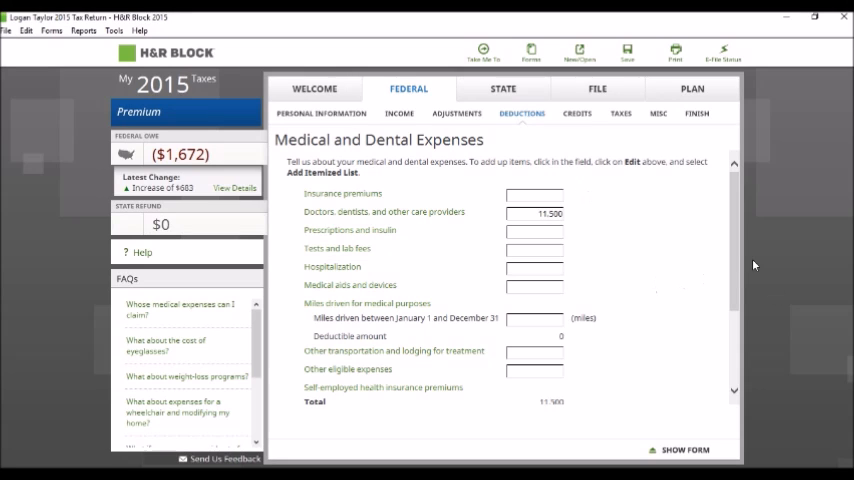
{"action": "scroll", "scroll_direction": "down", "scroll_amount": 3}
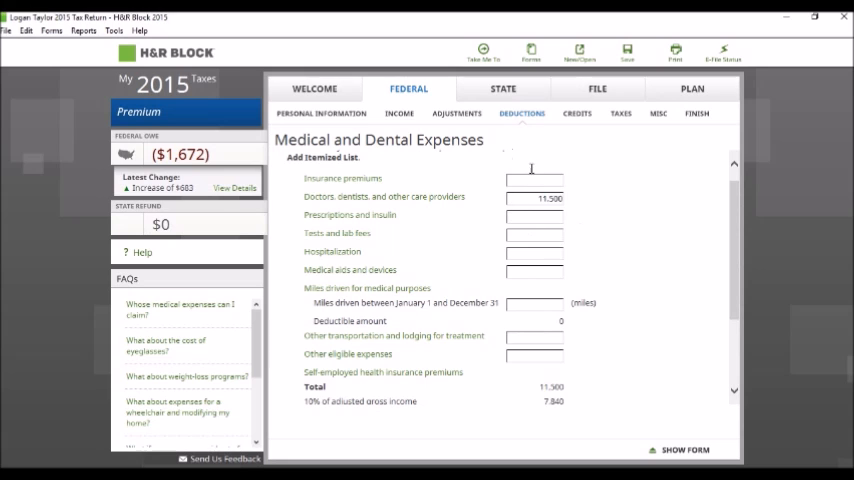
{"action": "scroll", "scroll_direction": "down", "scroll_amount": 3}
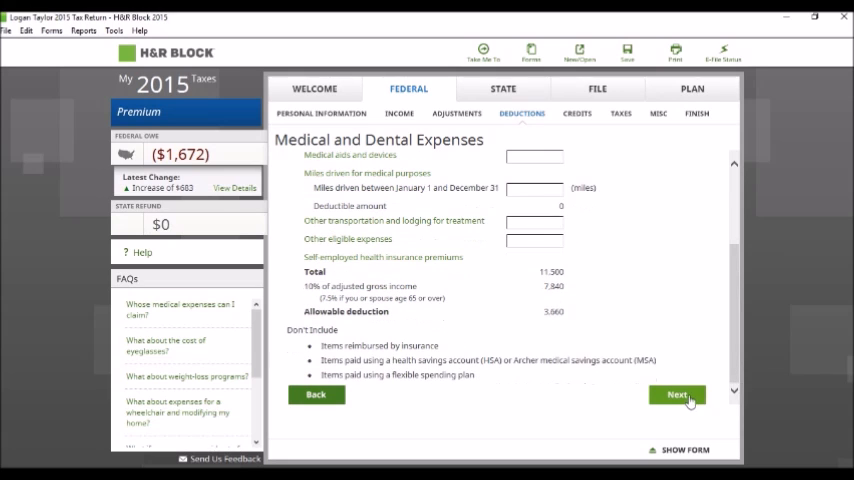
{"action": "left_click", "coordinate": [676, 394]}
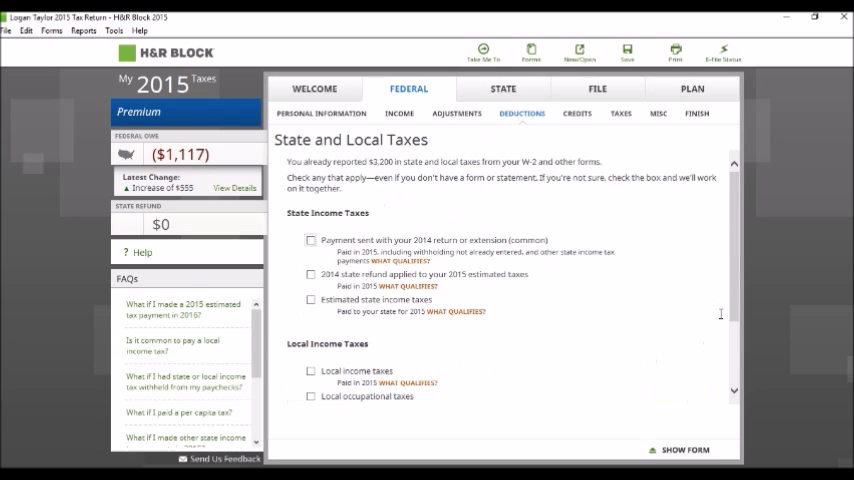
Bring up Form Central listing the return's forms with data
{"action": "scroll", "scroll_direction": "down", "scroll_amount": 3}
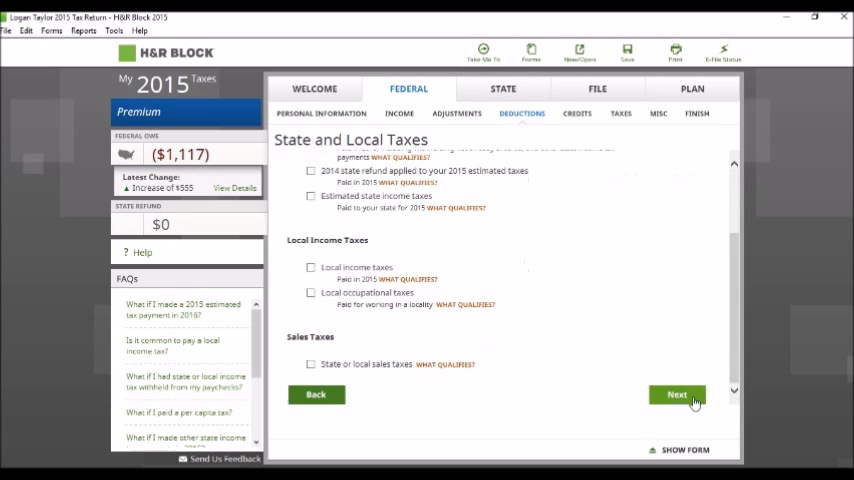
{"action": "left_click", "coordinate": [676, 394]}
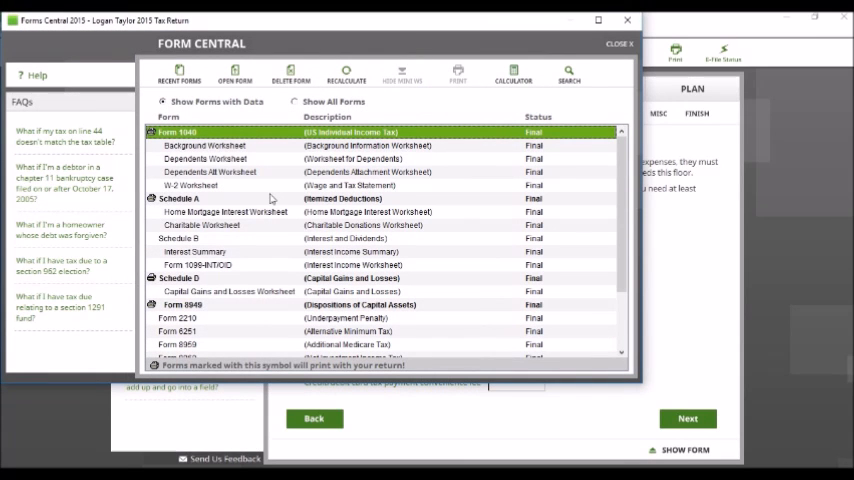
Review the Schedule A itemized deductions form, scrolling through its main lines
{"action": "left_click", "coordinate": [180, 198]}
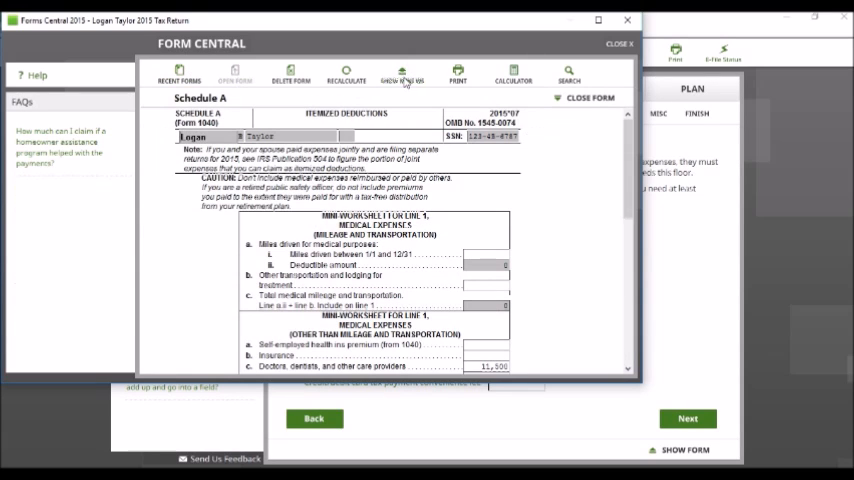
{"action": "left_click", "coordinate": [400, 74]}
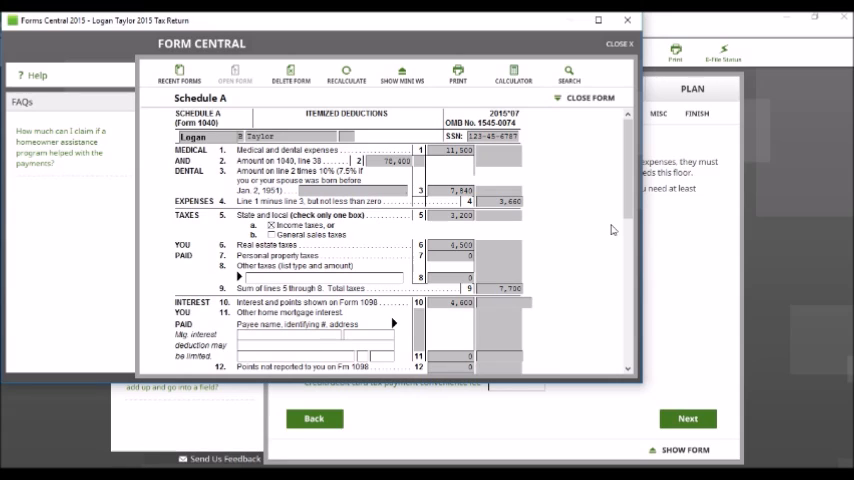
{"action": "mouse_move", "coordinate": [540, 196]}
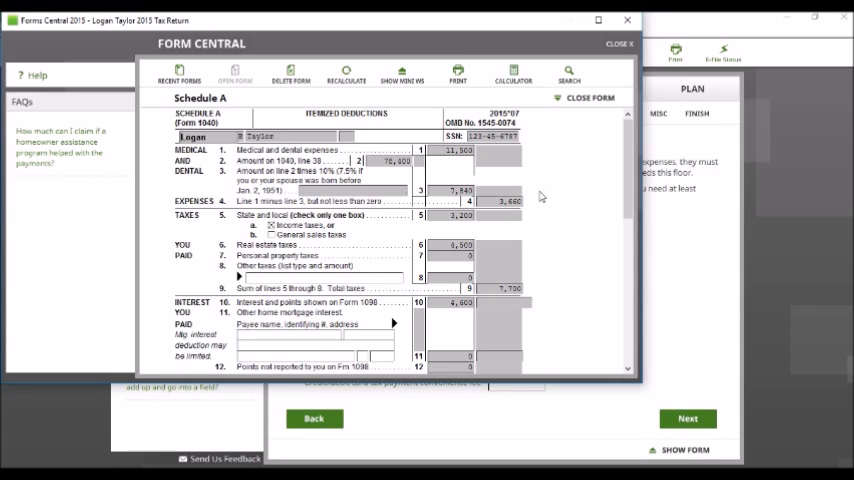
{"action": "mouse_move", "coordinate": [462, 158]}
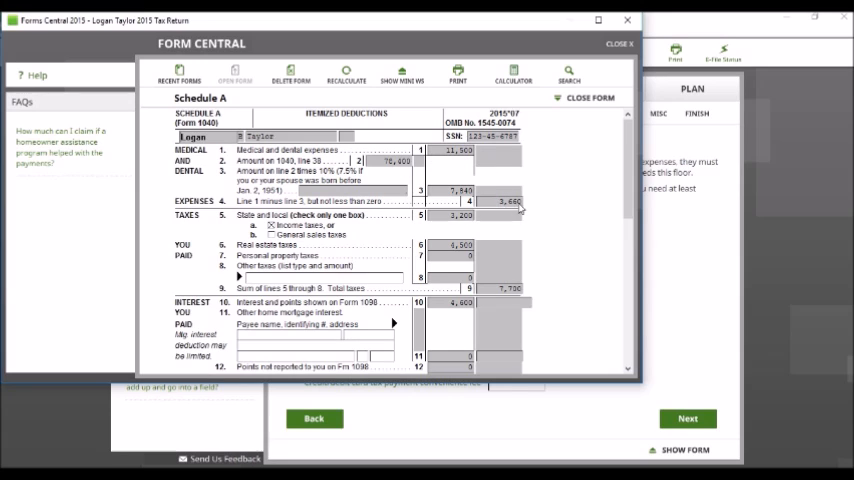
{"action": "mouse_move", "coordinate": [520, 200]}
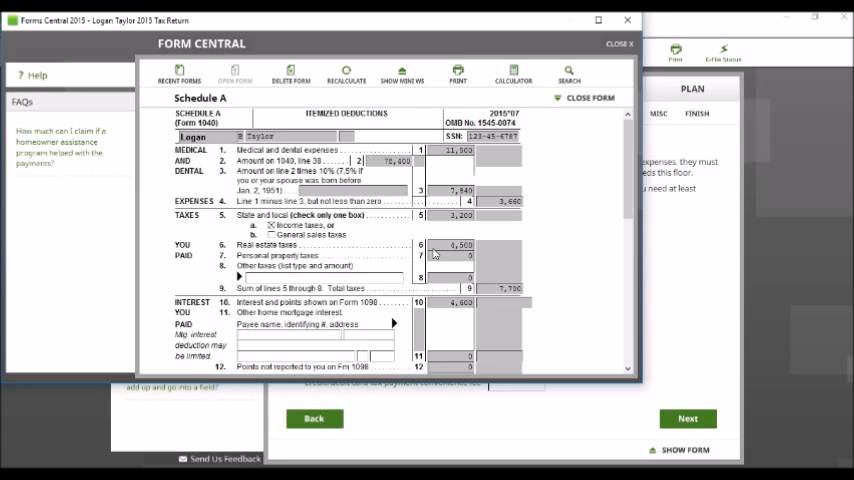
{"action": "scroll", "scroll_direction": "down", "scroll_amount": 3}
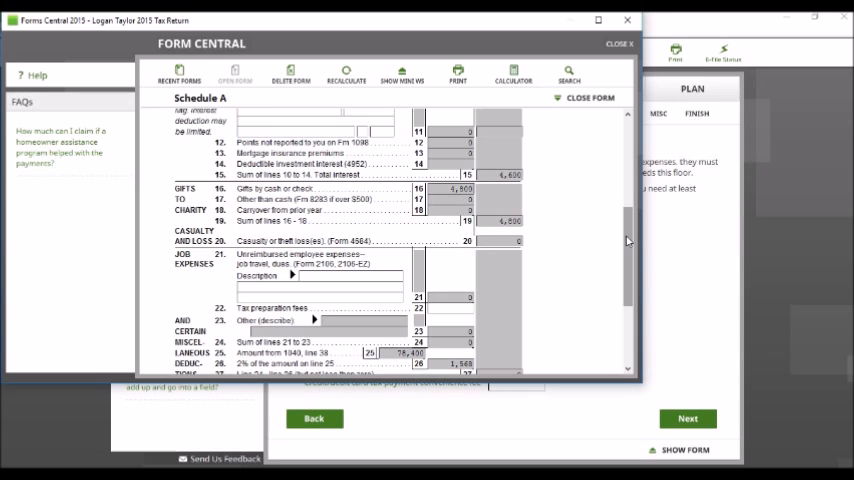
{"action": "scroll", "scroll_direction": "down", "scroll_amount": 3}
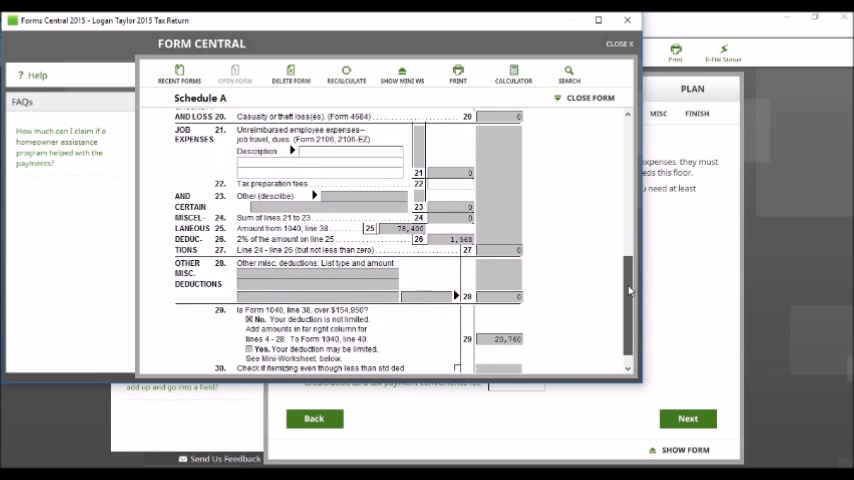
{"action": "scroll", "scroll_direction": "down", "scroll_amount": 3}
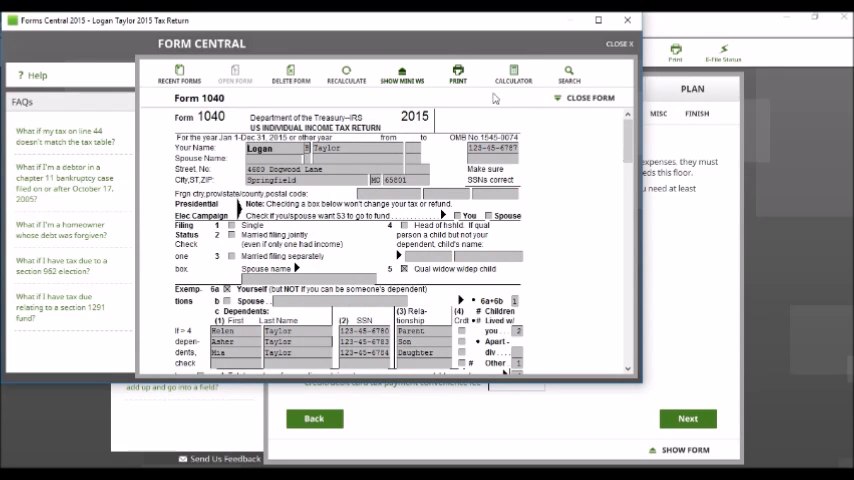
Scroll through Form 1040, then close the forms view back to the Taxes topic list
{"action": "scroll", "scroll_direction": "down", "scroll_amount": 3}
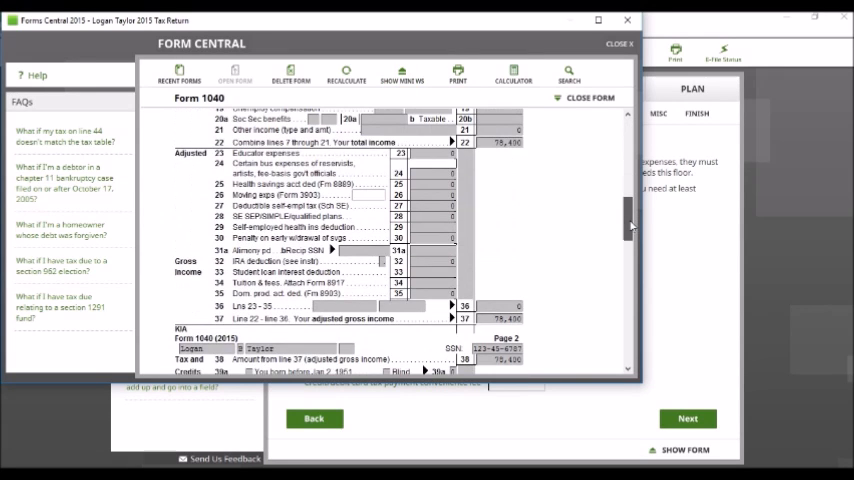
{"action": "scroll", "scroll_direction": "down", "scroll_amount": 3}
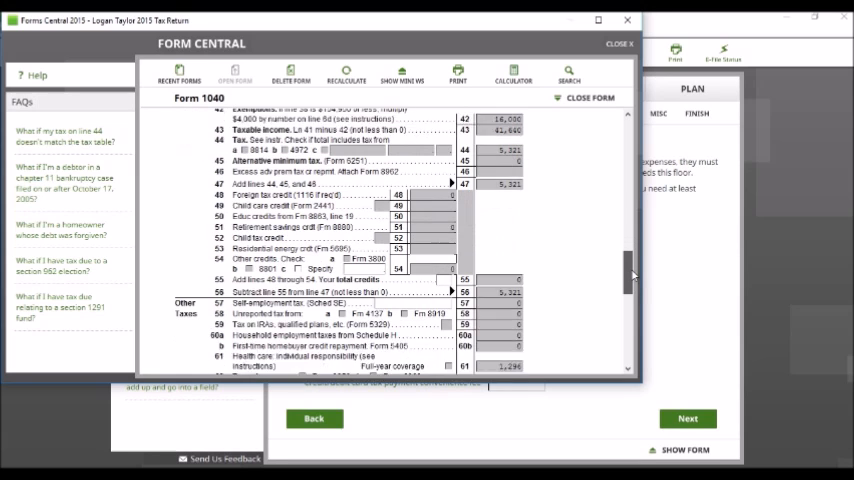
{"action": "scroll", "scroll_direction": "down", "scroll_amount": 3}
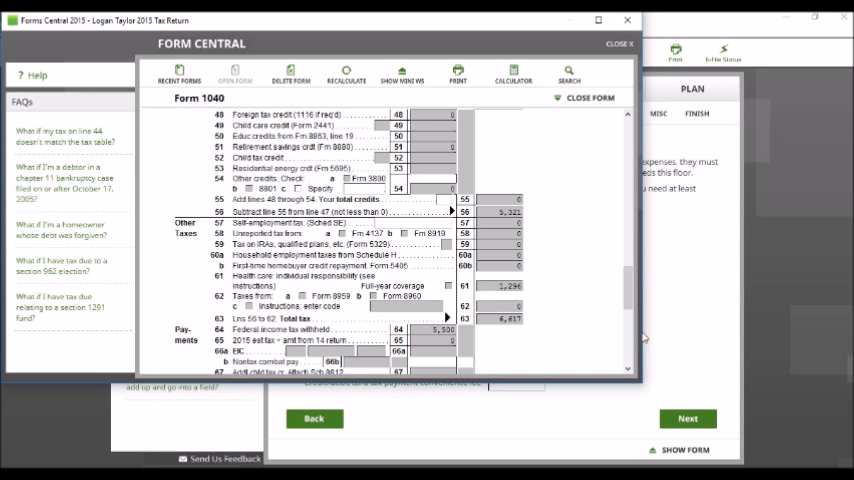
{"action": "scroll", "scroll_direction": "down", "scroll_amount": 3}
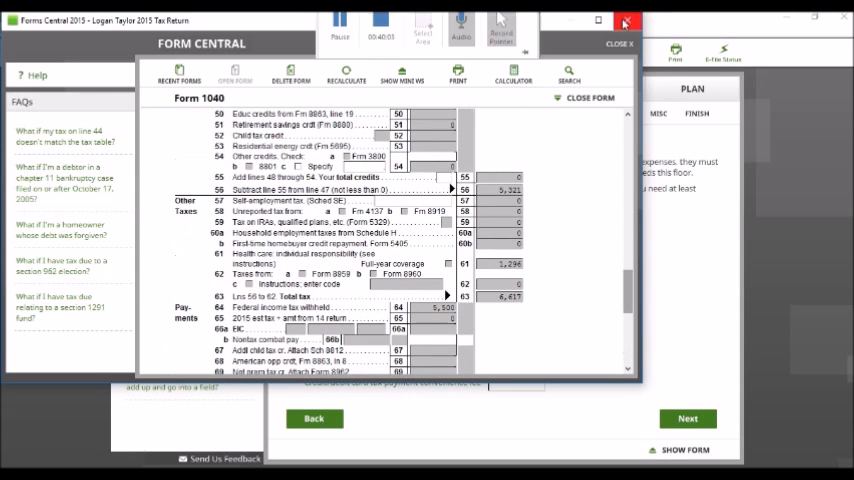
{"action": "left_click", "coordinate": [592, 96]}
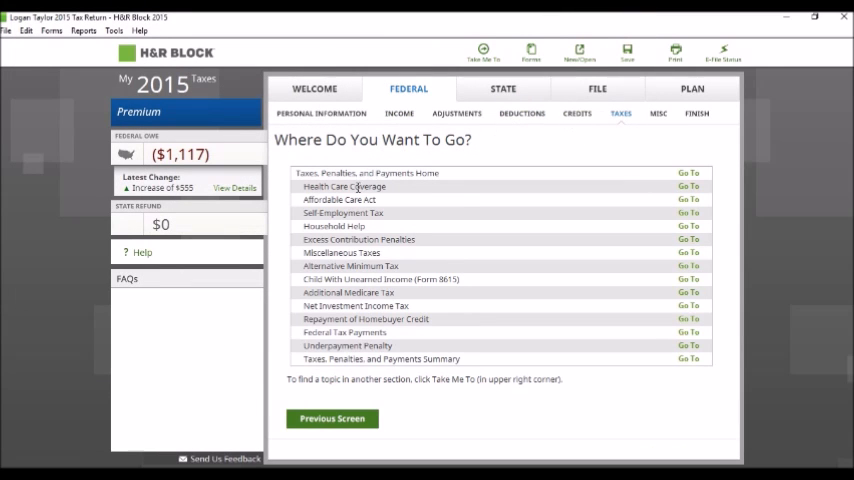
{"action": "mouse_move", "coordinate": [652, 196]}
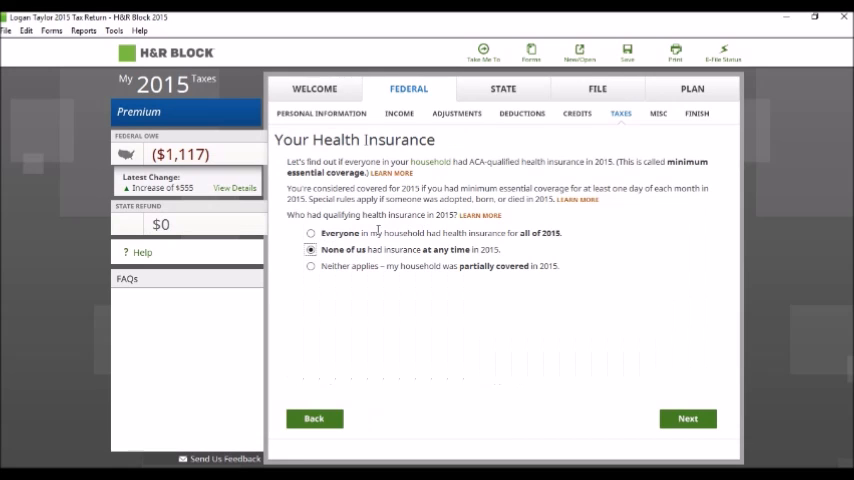
Answer that everyone had employer-provided health insurance for all of 2015, then go to Form Central
{"action": "left_click", "coordinate": [312, 232]}
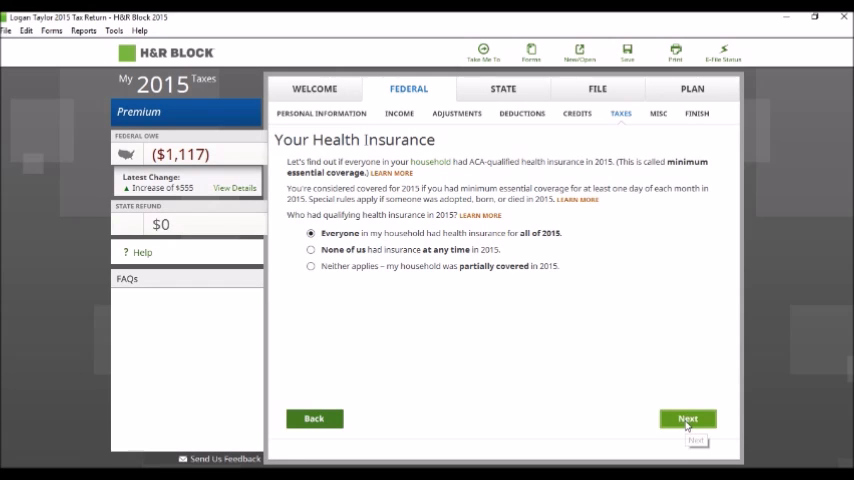
{"action": "left_click", "coordinate": [688, 418]}
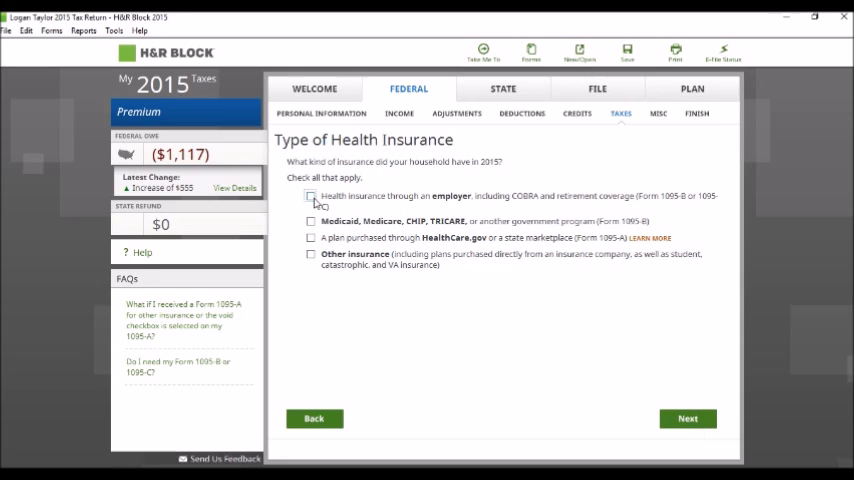
{"action": "left_click", "coordinate": [312, 196]}
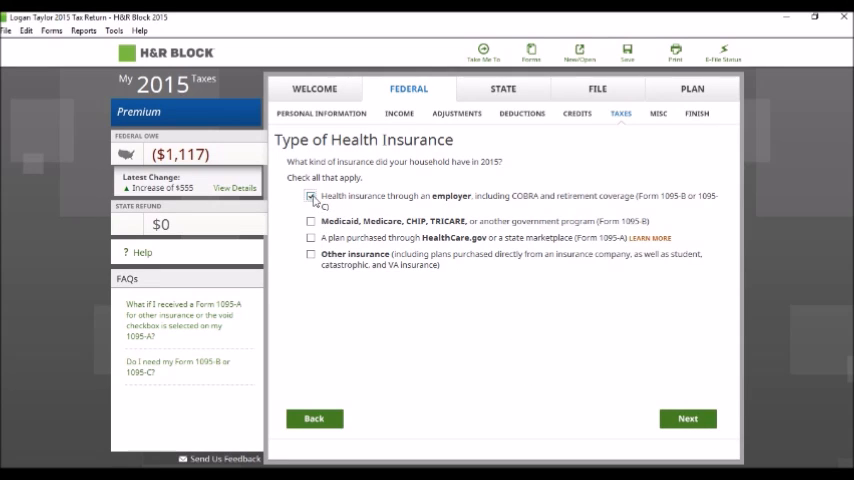
{"action": "left_click", "coordinate": [312, 196]}
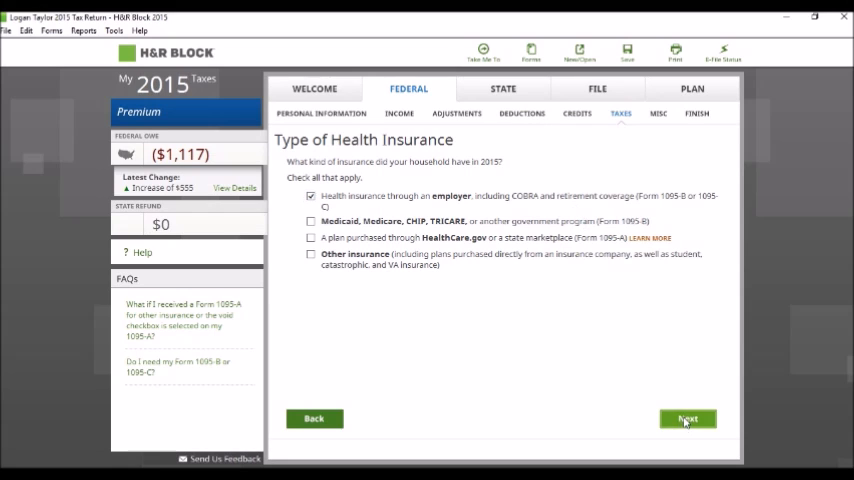
{"action": "left_click", "coordinate": [688, 418]}
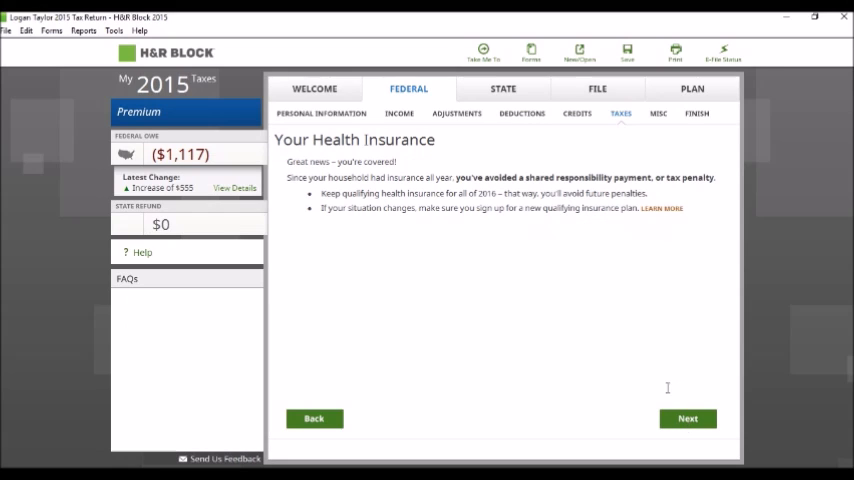
{"action": "left_click", "coordinate": [688, 418]}
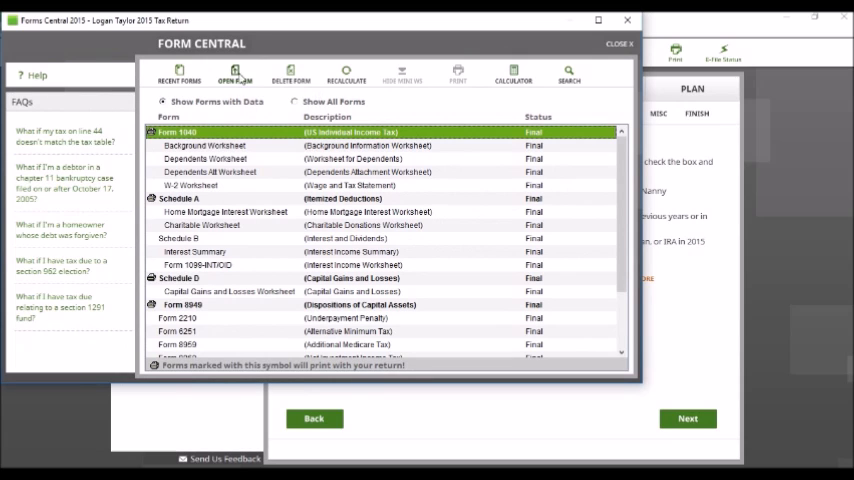
Review Form 1040 in Form Central down to the refund lines showing $179
{"action": "left_click", "coordinate": [234, 72]}
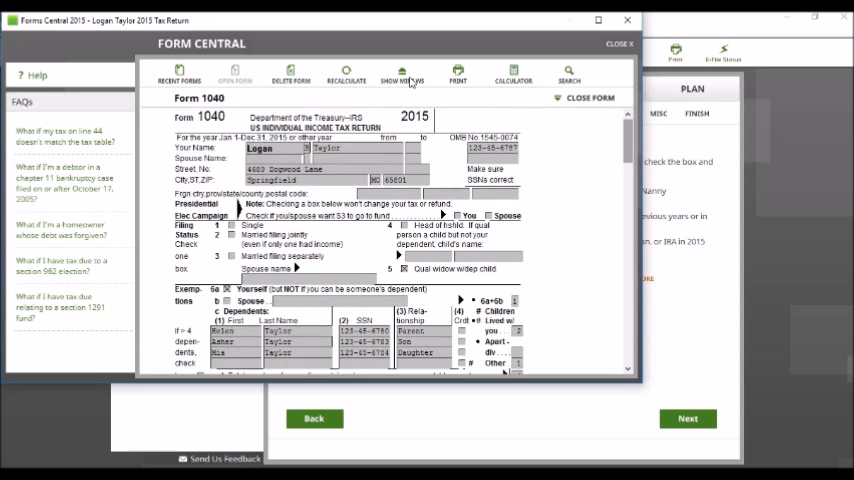
{"action": "scroll", "scroll_direction": "down", "scroll_amount": 3}
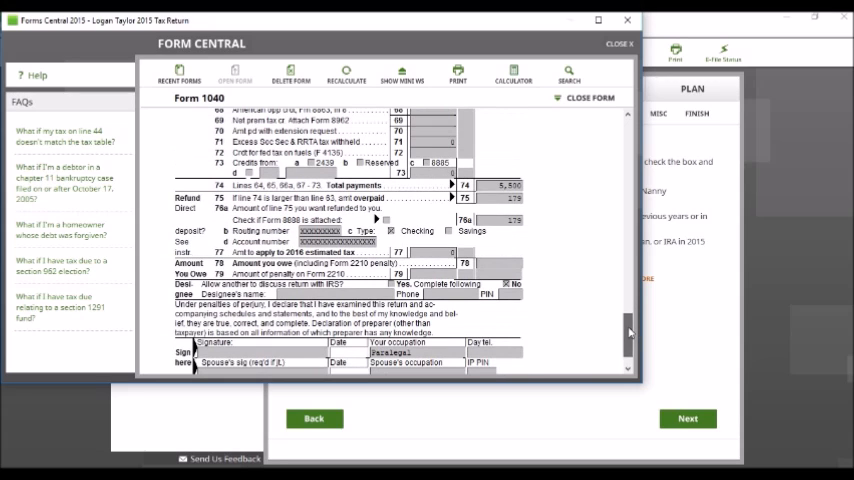
{"action": "mouse_move", "coordinate": [528, 208]}
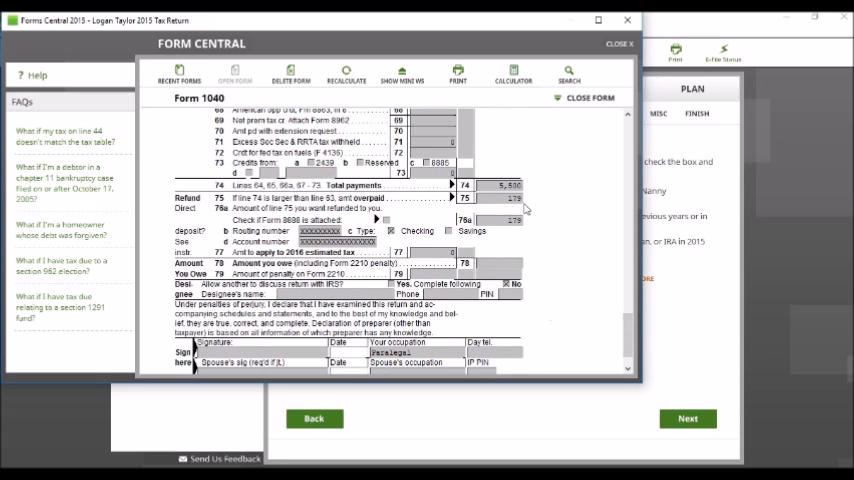
{"action": "mouse_move", "coordinate": [560, 250]}
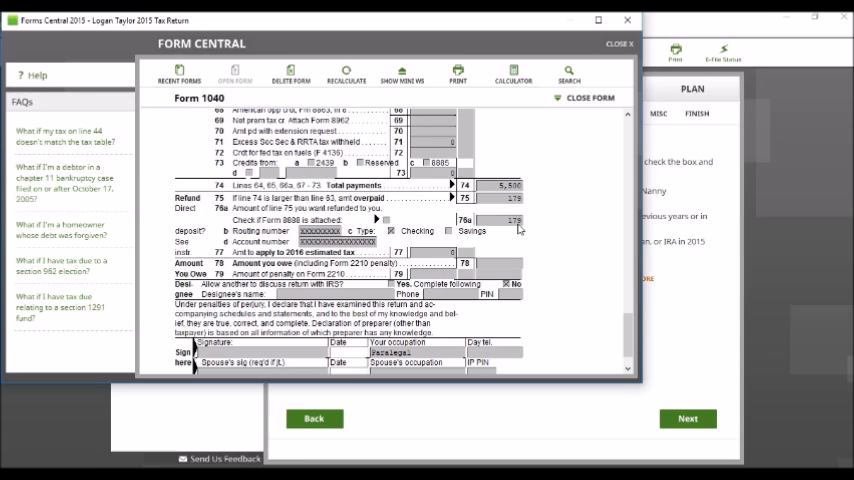
{"action": "mouse_move", "coordinate": [532, 250]}
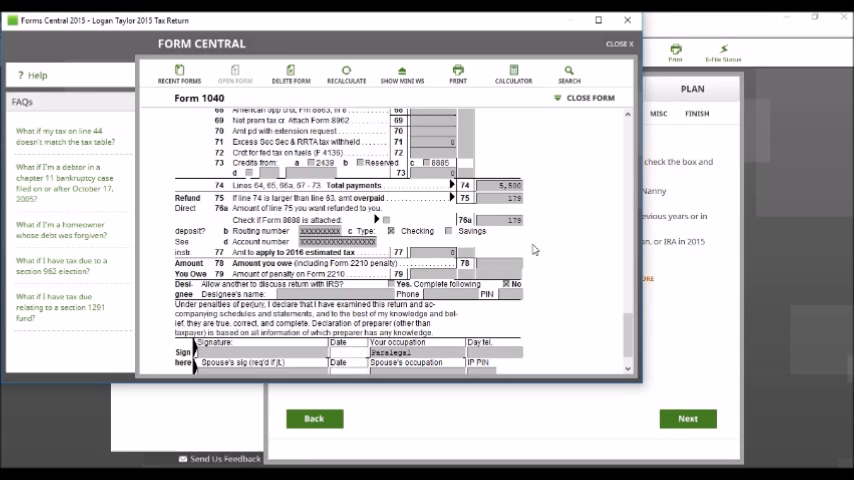
{"action": "scroll", "scroll_direction": "down", "scroll_amount": 3}
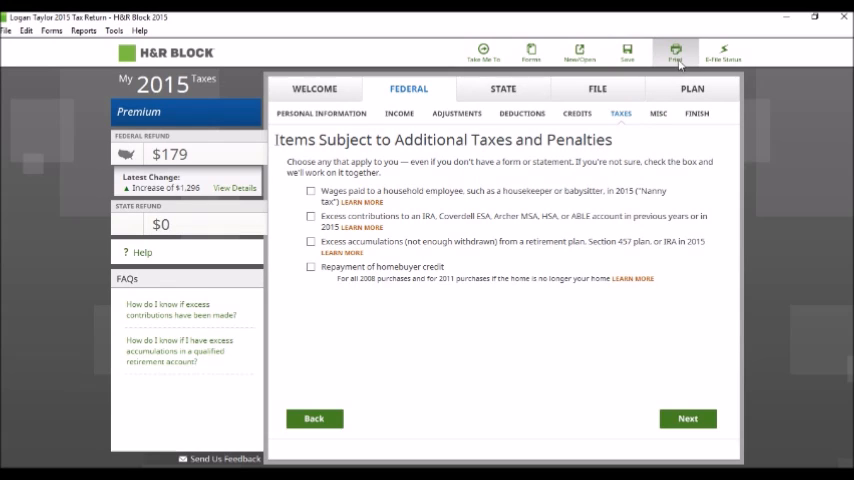
{"action": "left_click", "coordinate": [676, 52]}
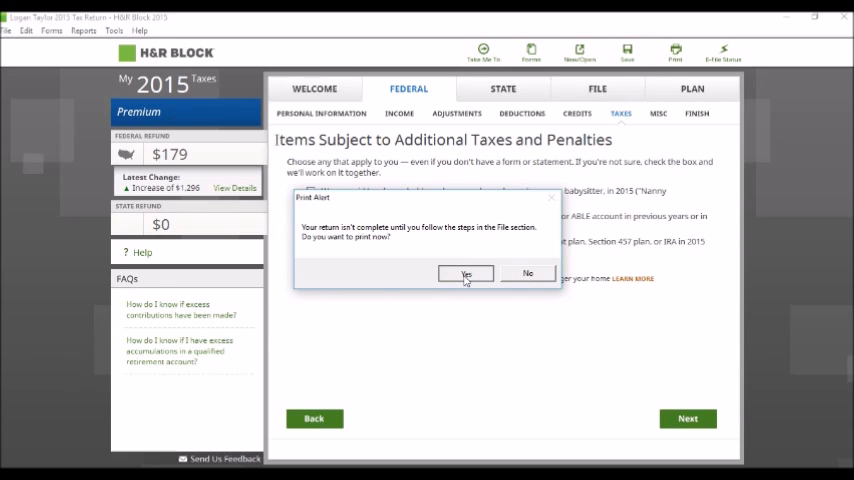
{"action": "left_click", "coordinate": [466, 274]}
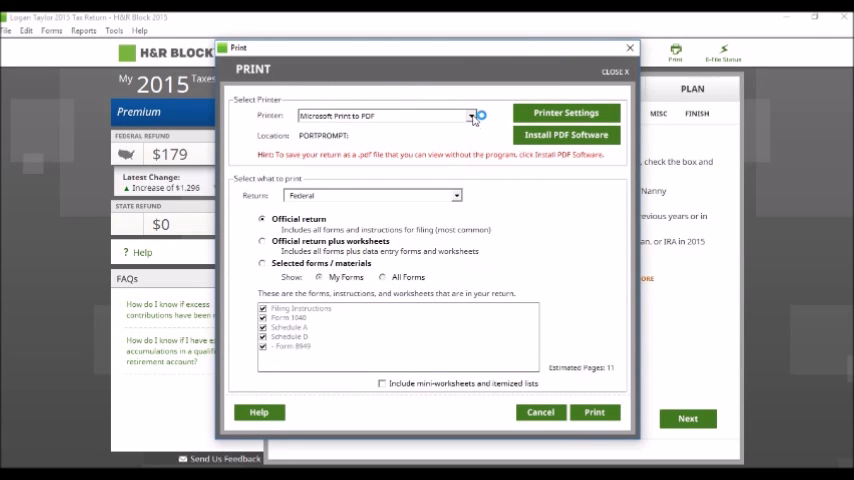
{"action": "left_click", "coordinate": [472, 116]}
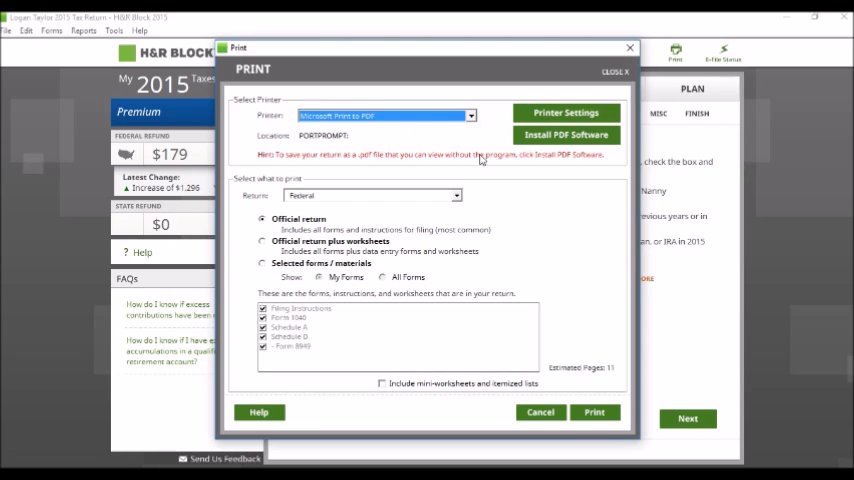
{"action": "mouse_move", "coordinate": [530, 160]}
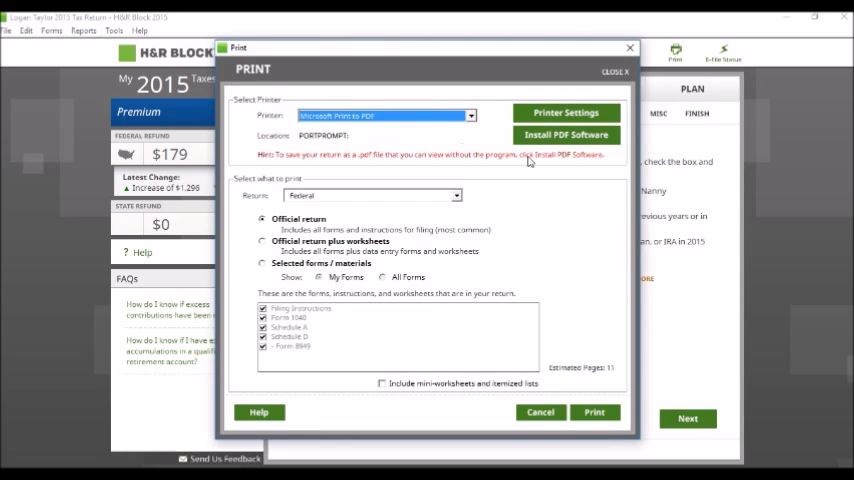
{"action": "mouse_move", "coordinate": [450, 144]}
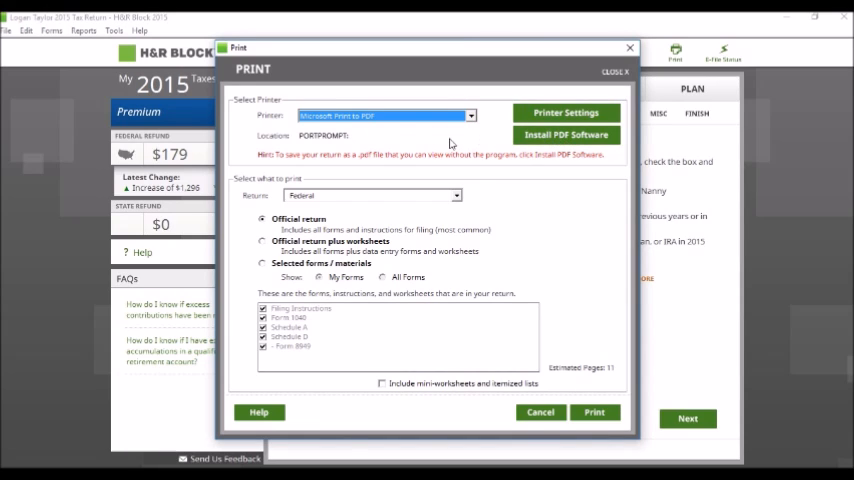
{"action": "mouse_move", "coordinate": [512, 216]}
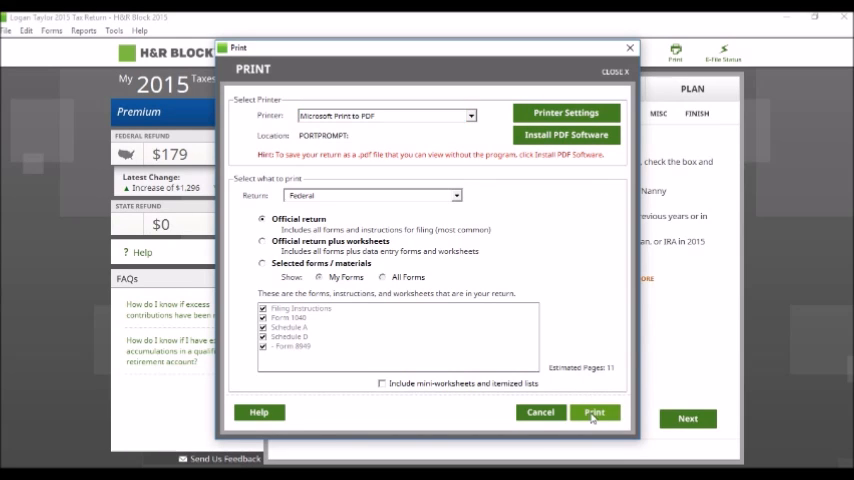
{"action": "left_click", "coordinate": [594, 412]}
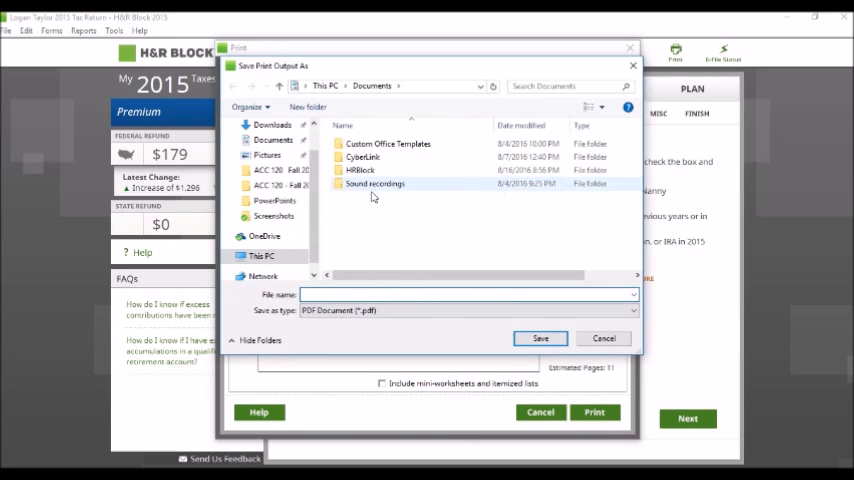
{"action": "left_click", "coordinate": [466, 294]}
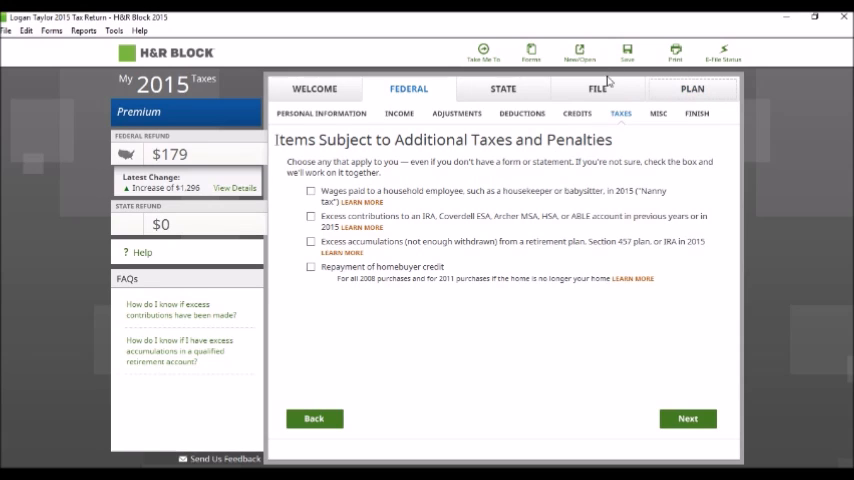
Go to File's wrapping-up topics, Print Copies of Returns, and choose Print for the Federal return
{"action": "left_click", "coordinate": [596, 88]}
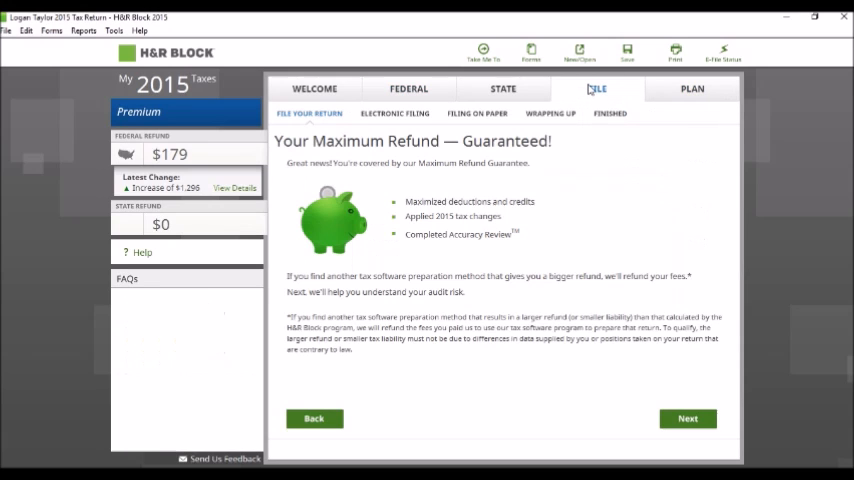
{"action": "left_click", "coordinate": [550, 112]}
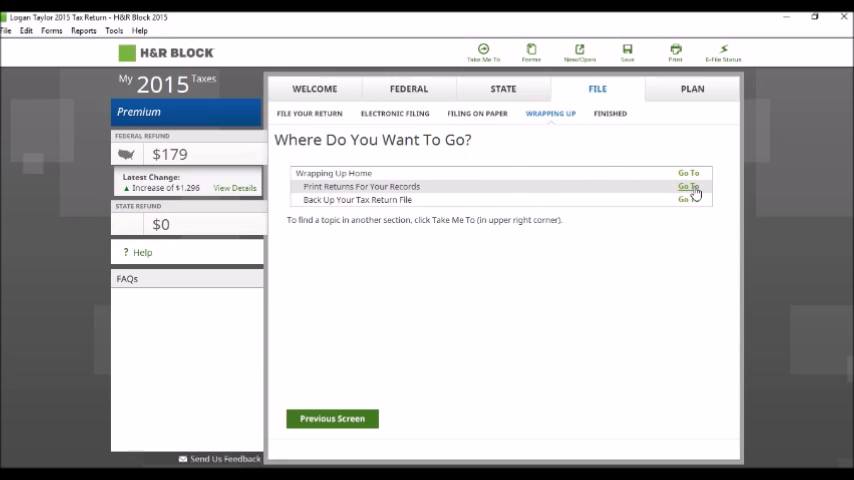
{"action": "left_click", "coordinate": [686, 188]}
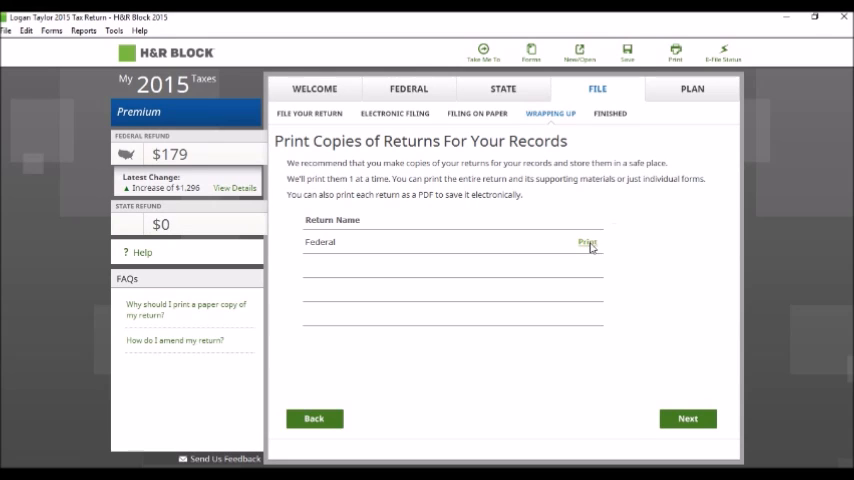
{"action": "left_click", "coordinate": [588, 242]}
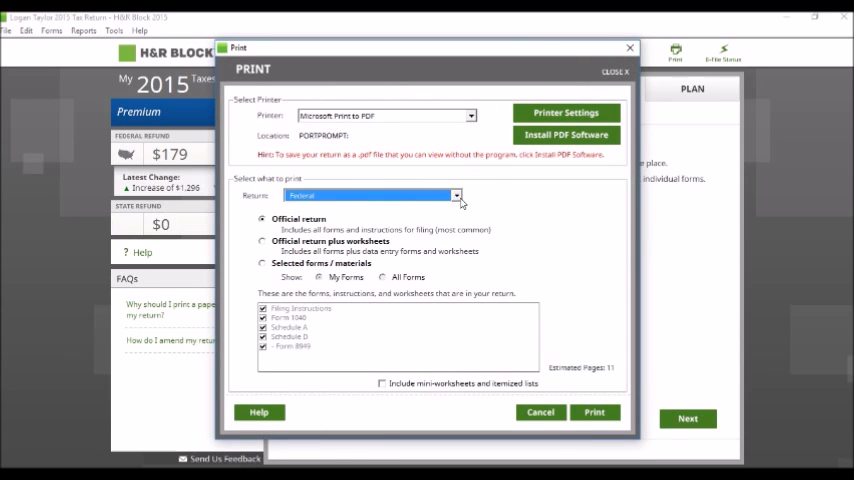
{"action": "mouse_move", "coordinate": [260, 244]}
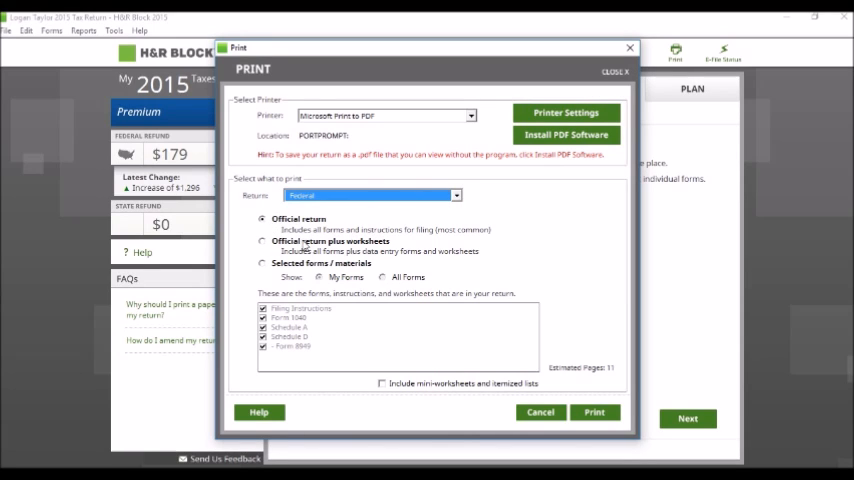
{"action": "mouse_move", "coordinate": [368, 276]}
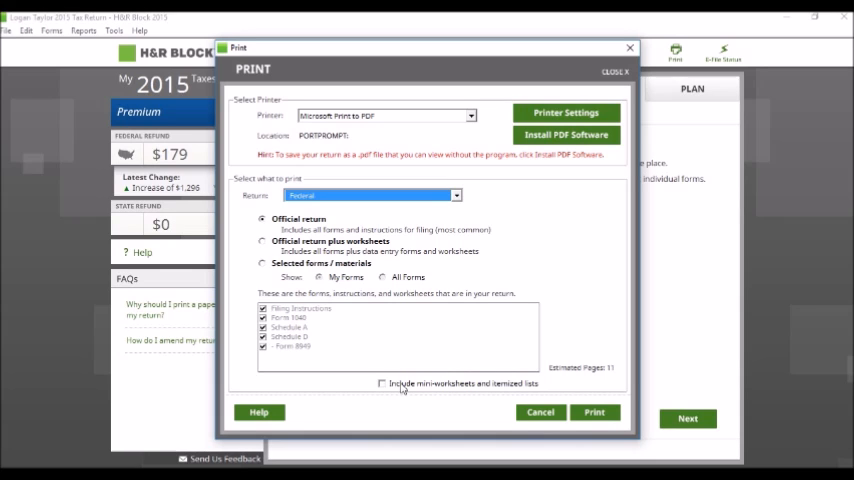
{"action": "mouse_move", "coordinate": [590, 232]}
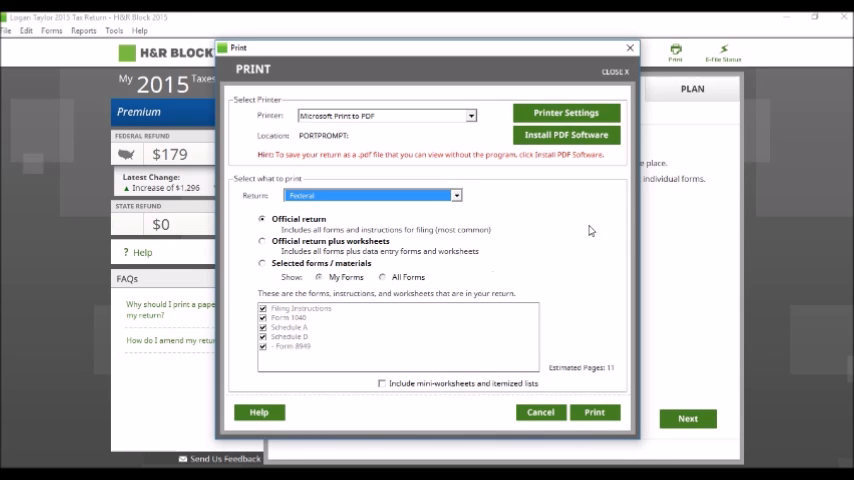
Print the official federal return to Microsoft Print to PDF, prompting for a save location
{"action": "left_click", "coordinate": [594, 412]}
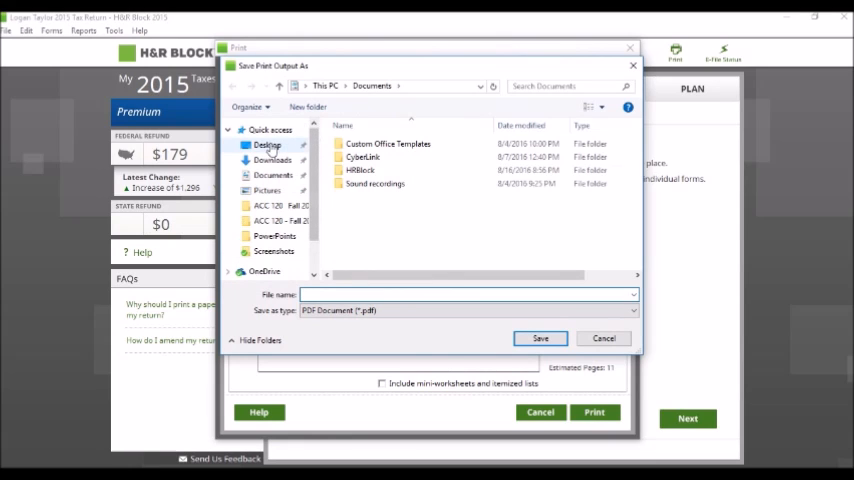
Save the PDF to the Desktop with the file name 'Hall Chapter 3 Return'
{"action": "left_click", "coordinate": [268, 144]}
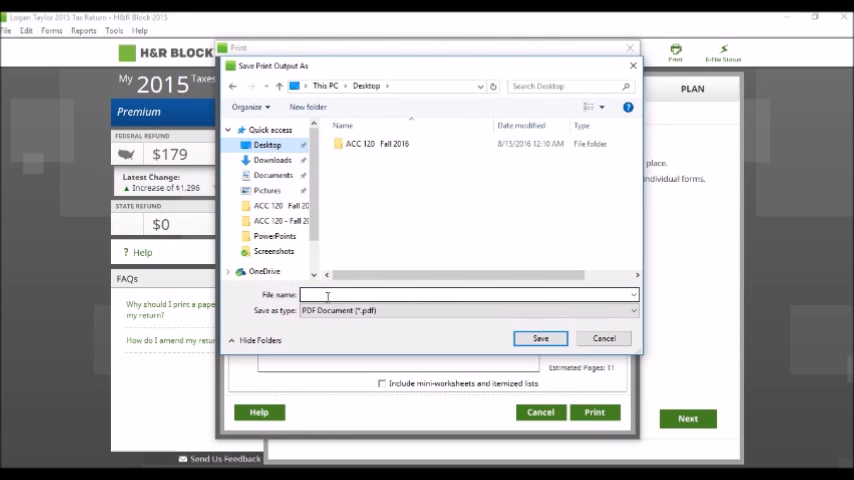
{"action": "left_click", "coordinate": [468, 294]}
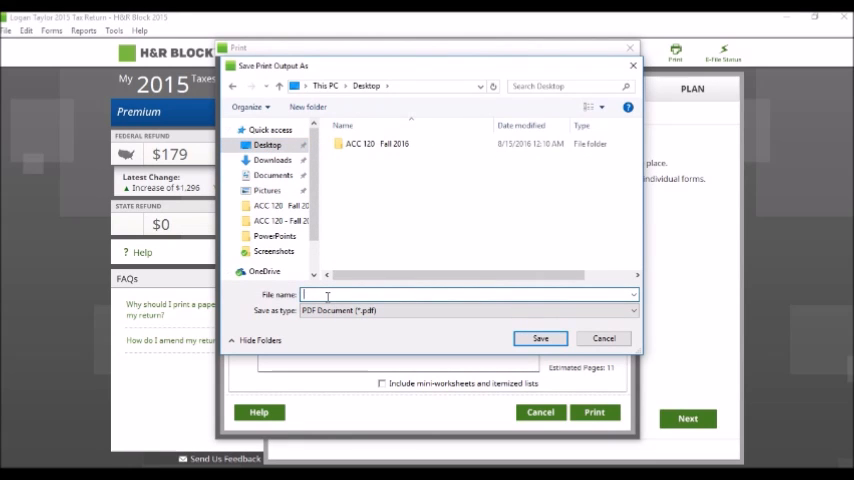
{"action": "type", "text": "Hall Ta"}
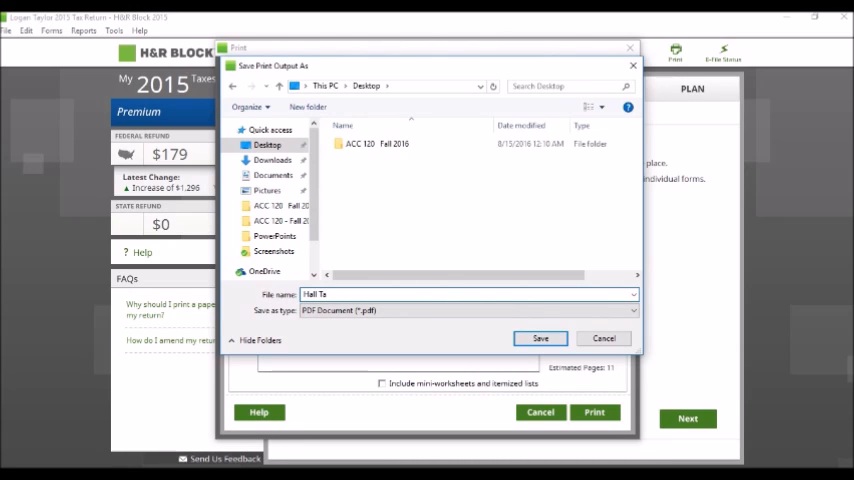
{"action": "type", "text": "Chapter 3 Return"}
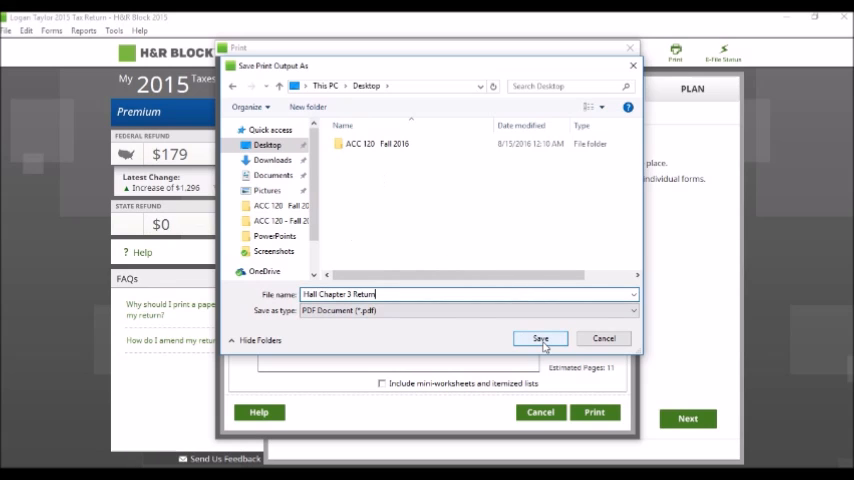
{"action": "left_click", "coordinate": [540, 338]}
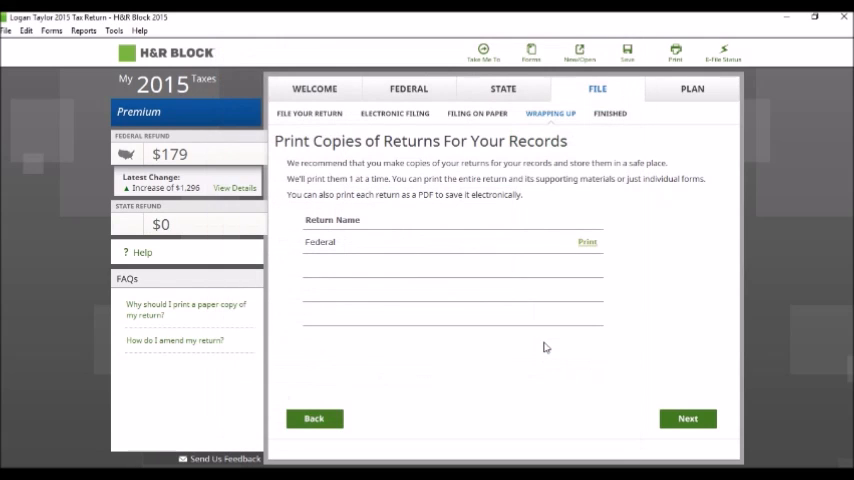
{"action": "mouse_move", "coordinate": [786, 232]}
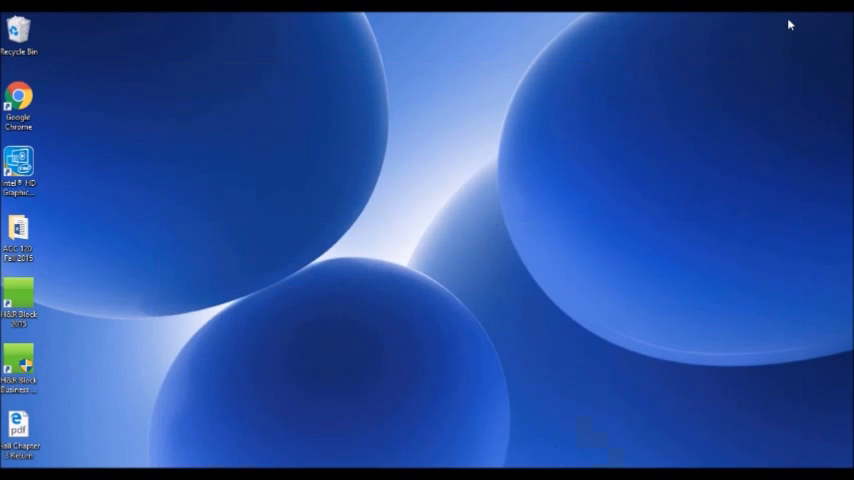
Review 'Hall Chapter 3 Return' in Edge, scrolling through filing instructions and Quick Summary to Form 1040
{"action": "double_click", "coordinate": [18, 424]}
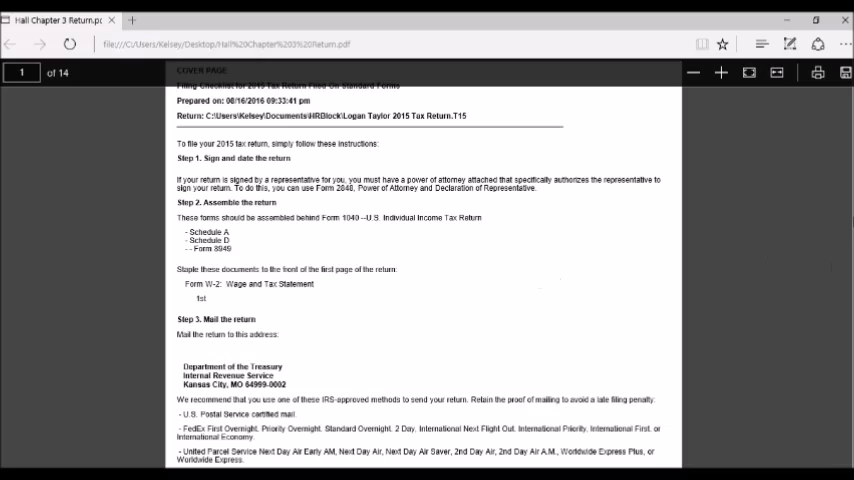
{"action": "scroll", "scroll_direction": "down", "scroll_amount": 3}
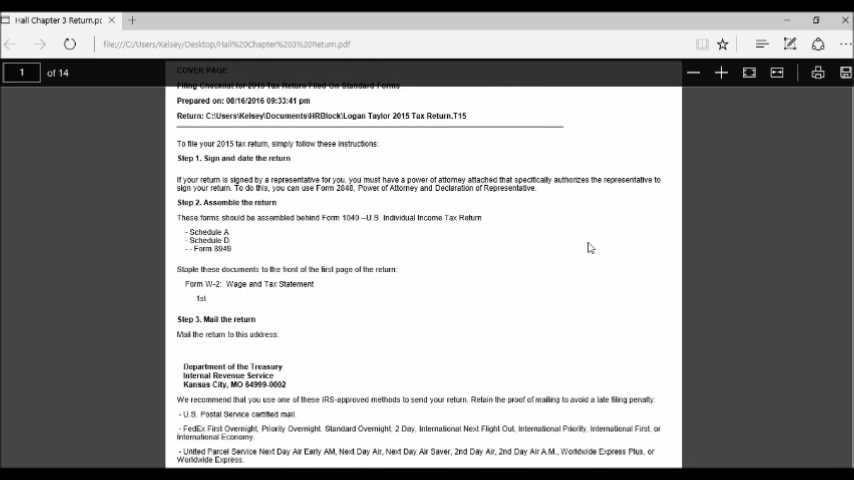
{"action": "scroll", "scroll_direction": "down", "scroll_amount": 3}
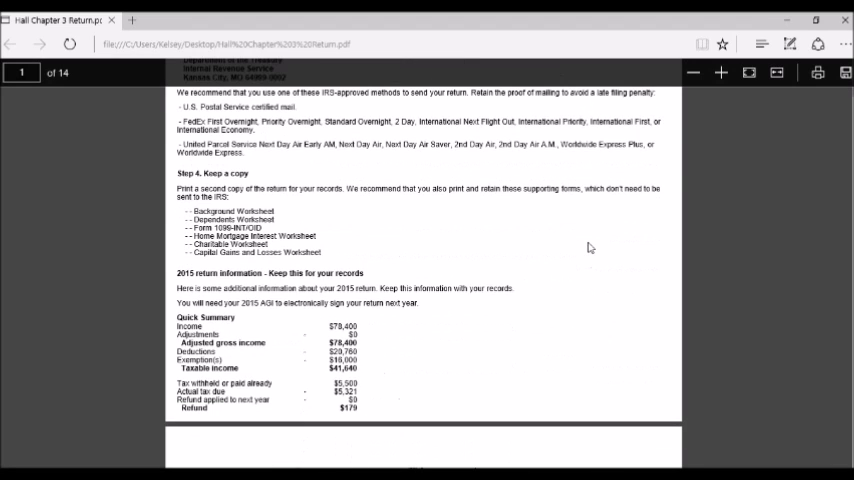
{"action": "scroll", "scroll_direction": "down", "scroll_amount": 3}
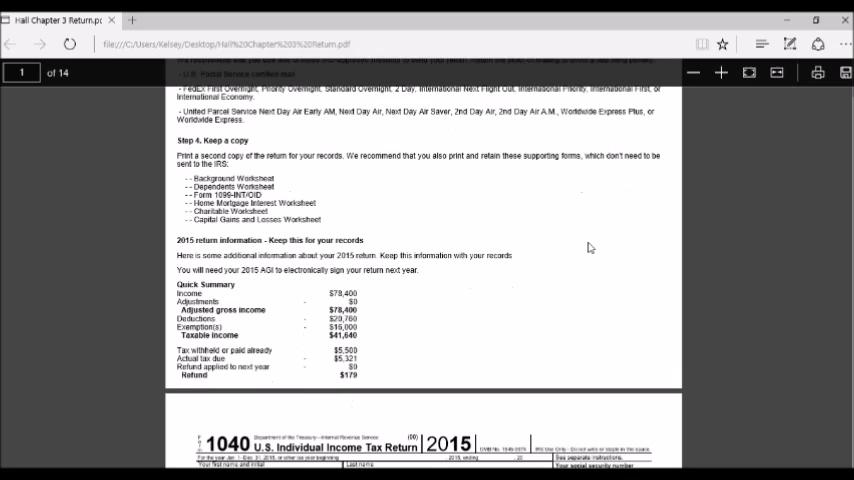
{"action": "scroll", "scroll_direction": "down", "scroll_amount": 3}
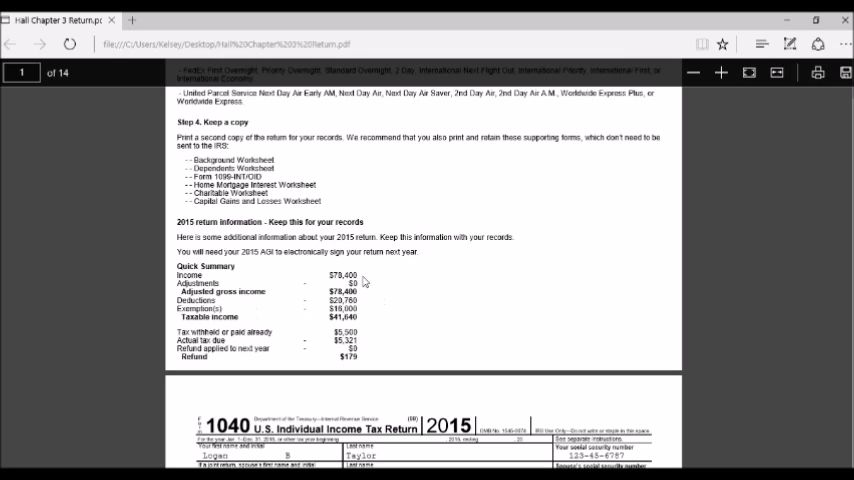
{"action": "mouse_move", "coordinate": [366, 312]}
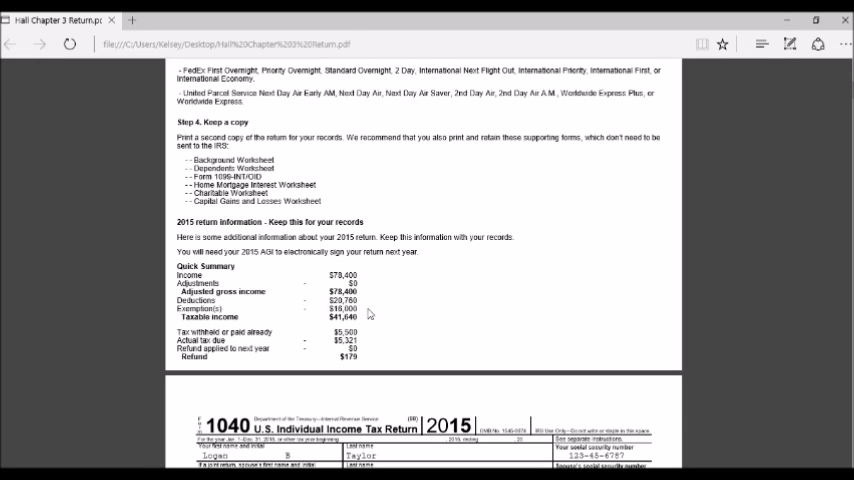
{"action": "mouse_move", "coordinate": [364, 336]}
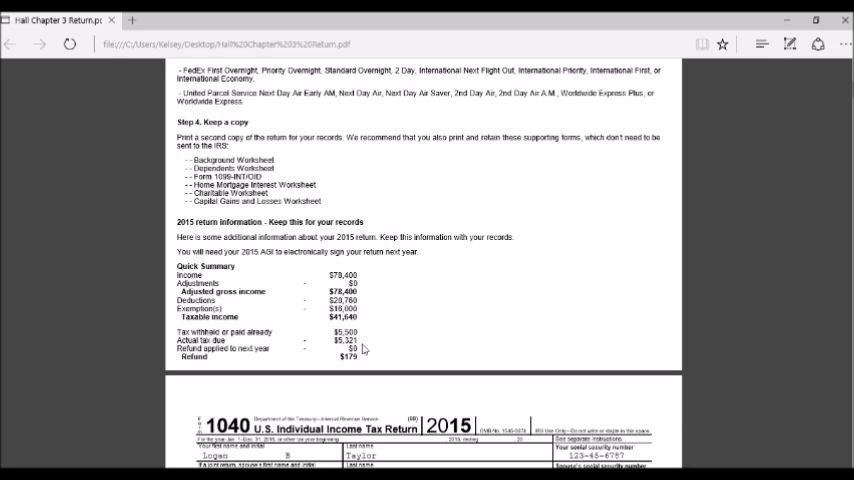
{"action": "scroll", "scroll_direction": "down", "scroll_amount": 3}
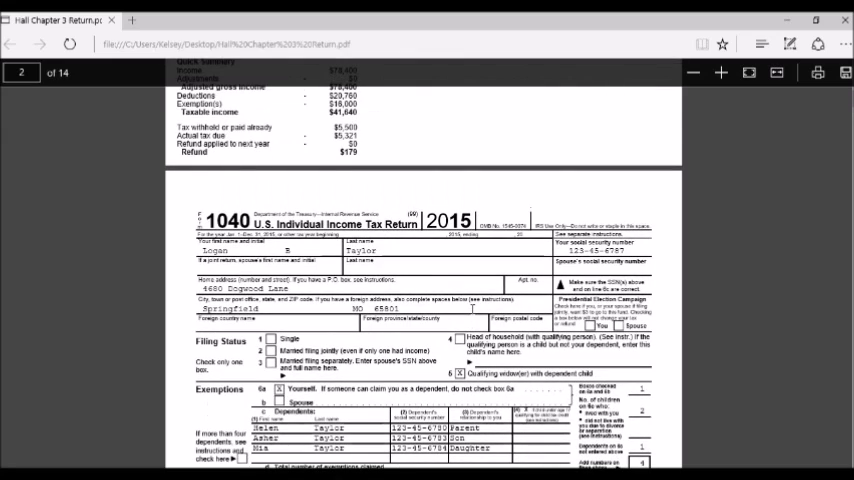
{"action": "scroll", "scroll_direction": "down", "scroll_amount": 3}
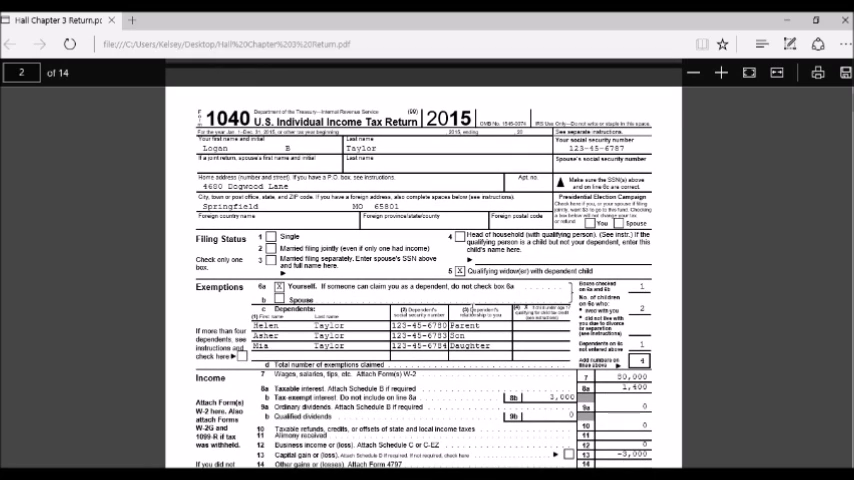
{"action": "scroll", "scroll_direction": "down", "scroll_amount": 3}
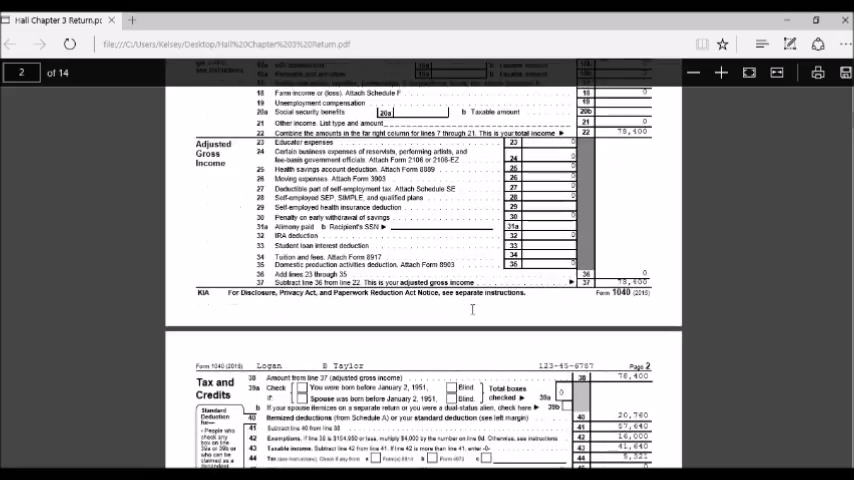
{"action": "scroll", "scroll_direction": "up", "scroll_amount": 3}
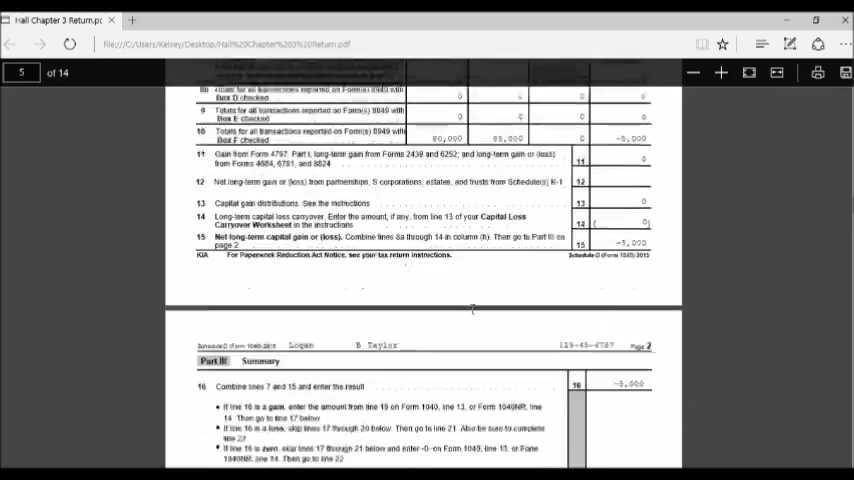
{"action": "scroll", "scroll_direction": "down", "scroll_amount": 3}
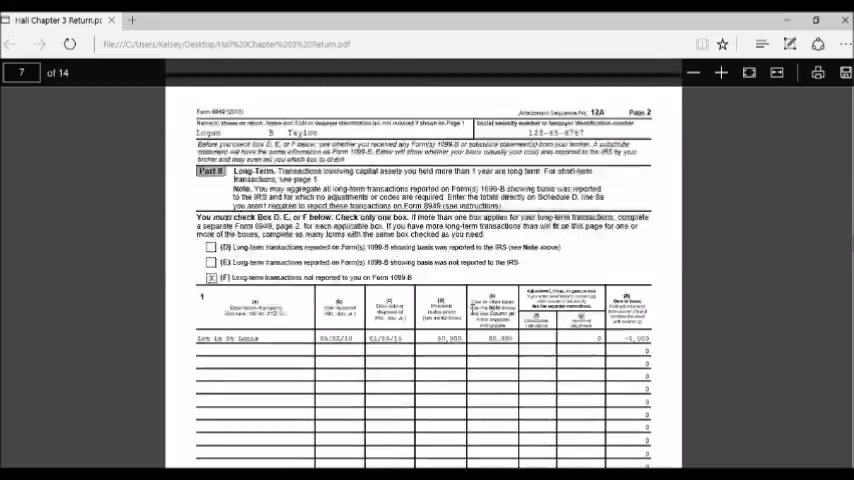
{"action": "scroll", "scroll_direction": "down", "scroll_amount": 3}
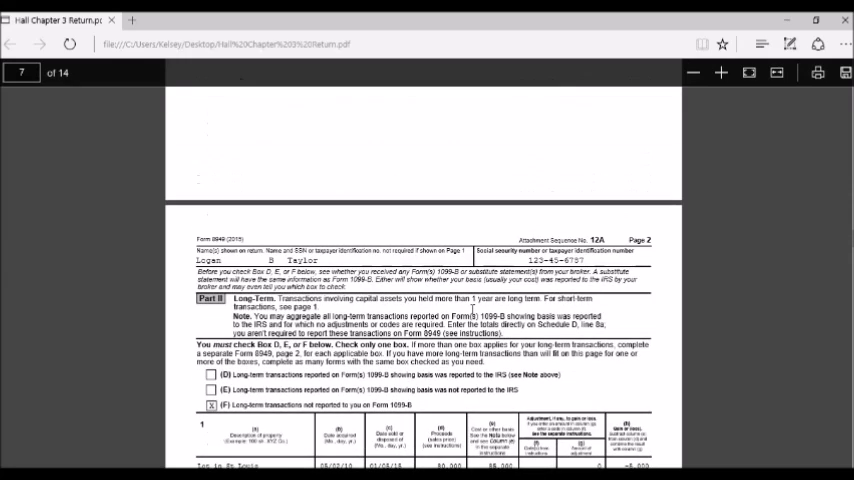